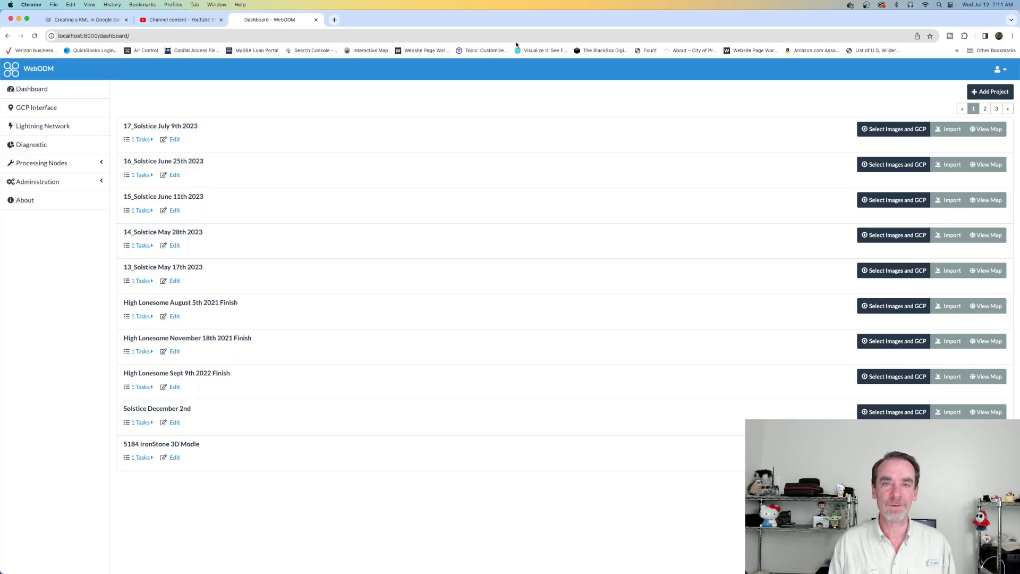
pyautogui.moveTo(386, 108)
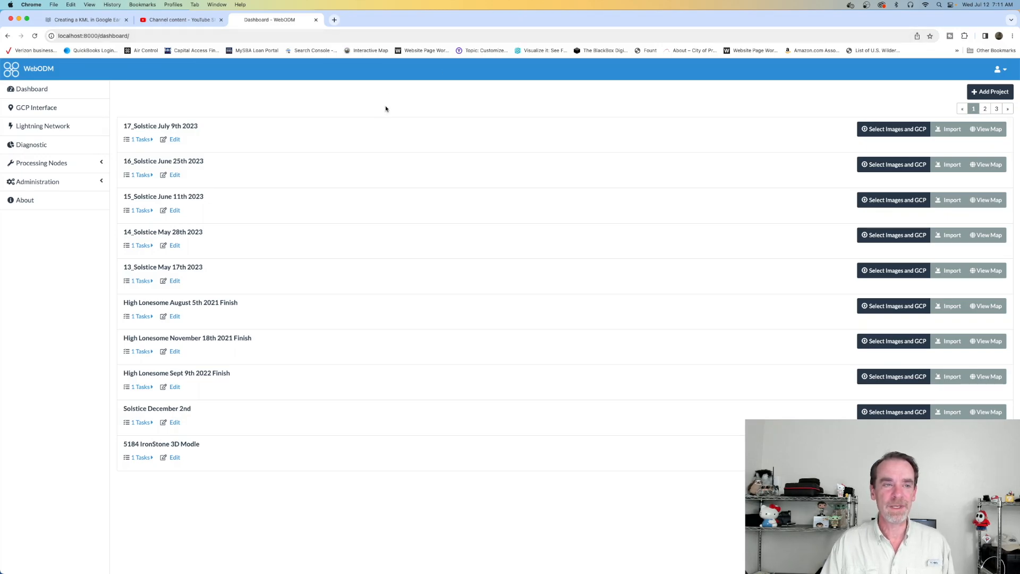
pyautogui.moveTo(327, 145)
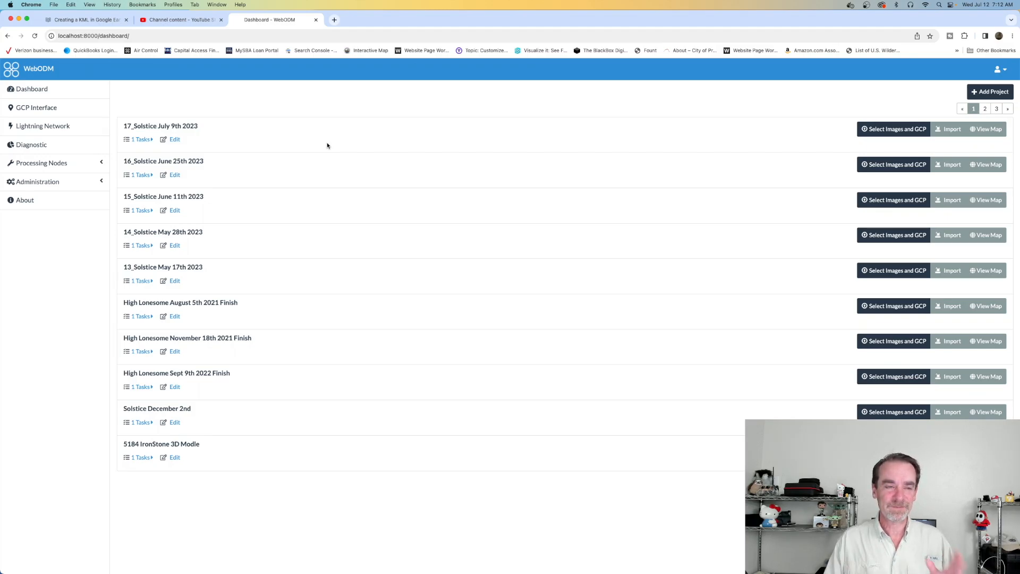
pyautogui.moveTo(181, 138)
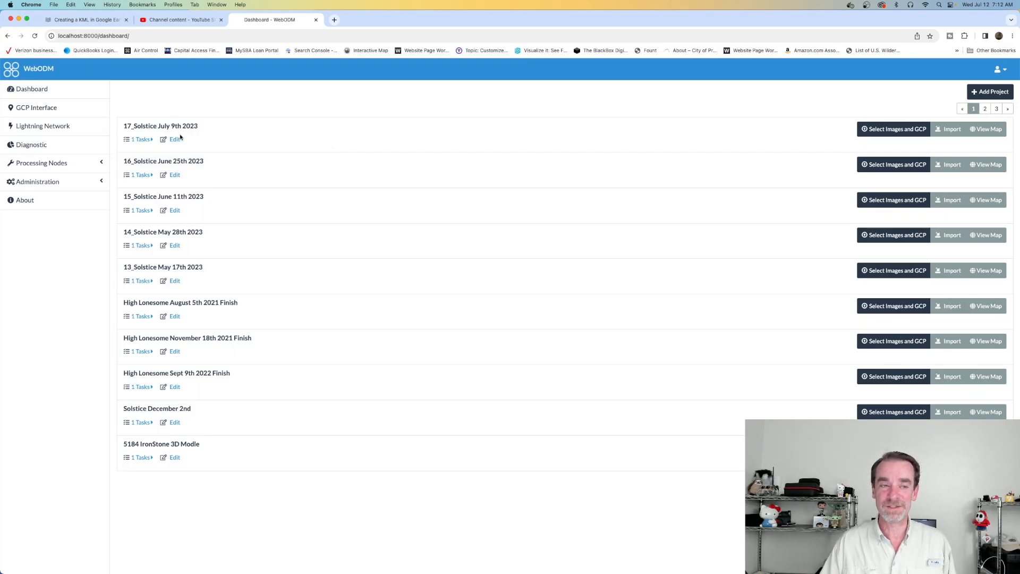
pyautogui.moveTo(221, 137)
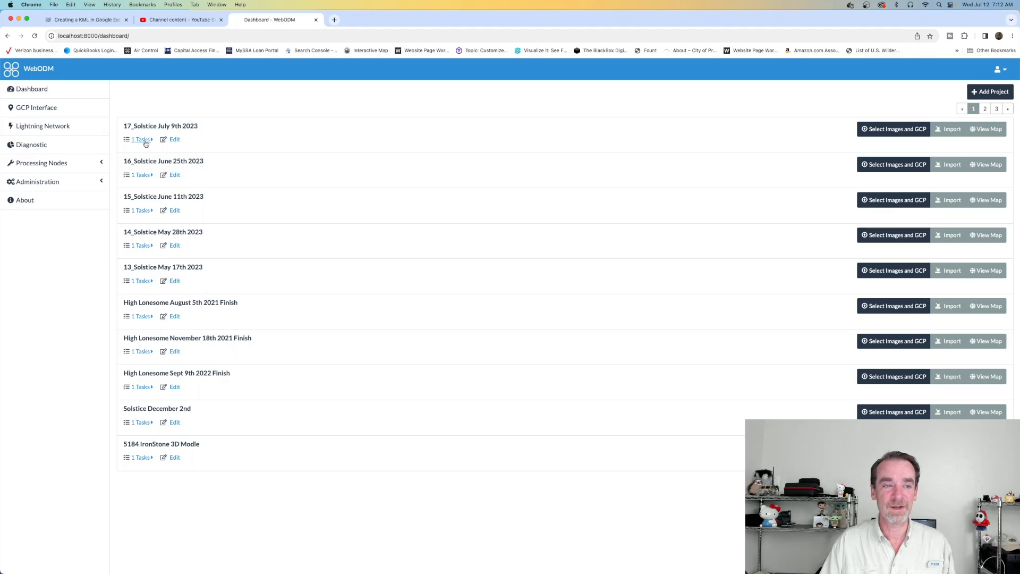
# - Show the 17_Solstice July 9th 2023 task's orthophoto map with Base Maps set to None
pyautogui.click(140, 139)
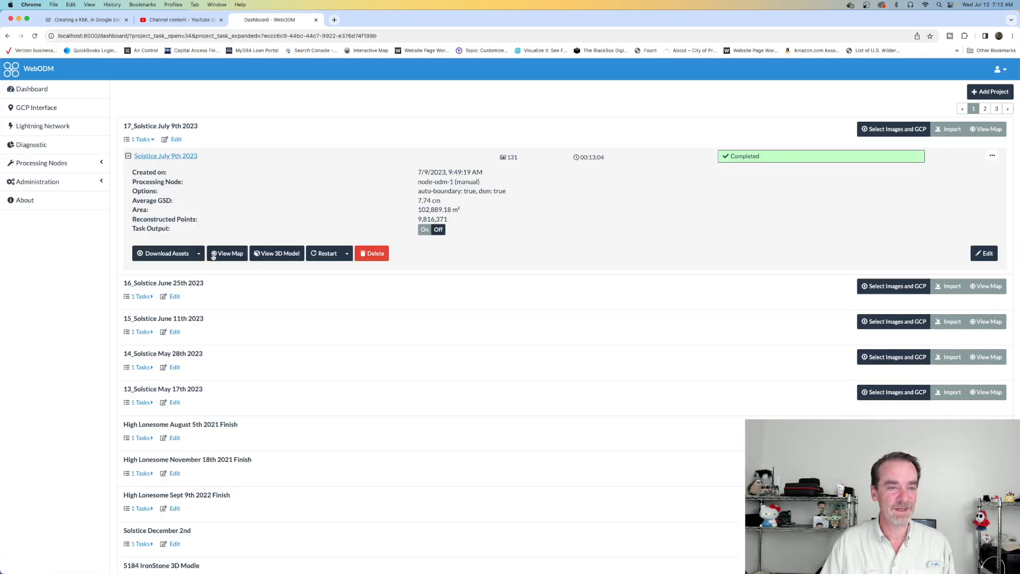
pyautogui.click(226, 252)
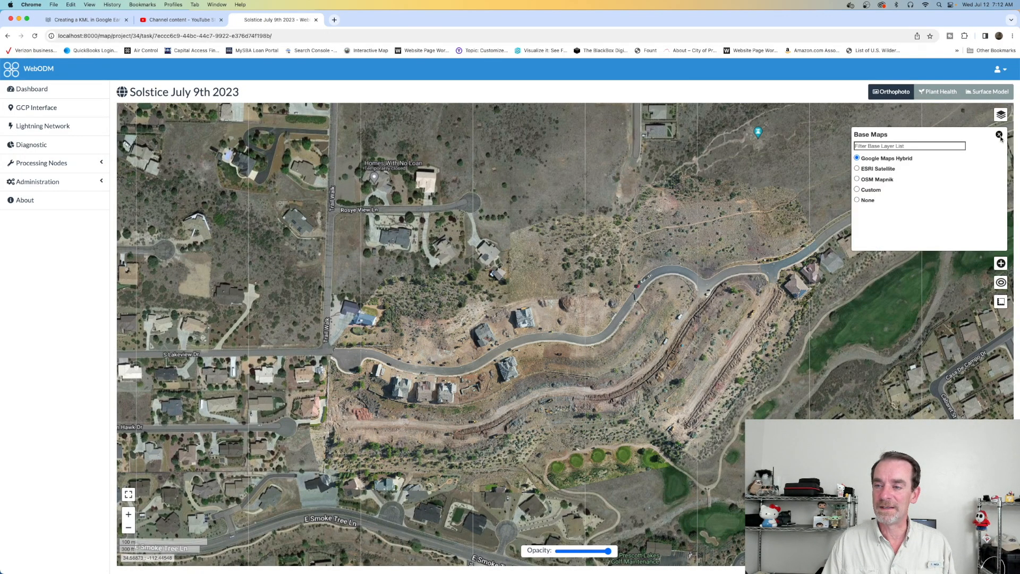
pyautogui.click(857, 200)
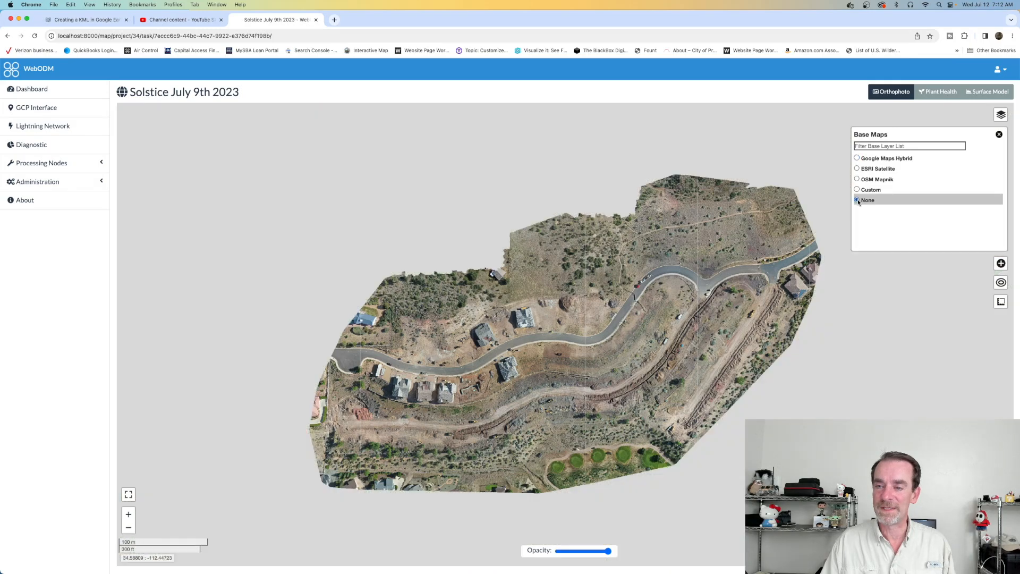
pyautogui.click(857, 200)
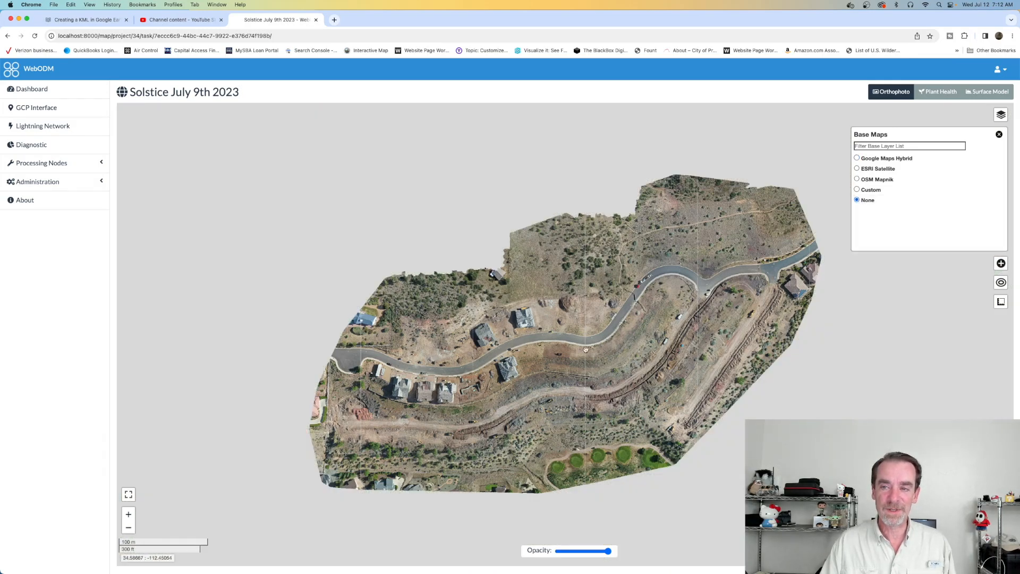
pyautogui.moveTo(610, 328)
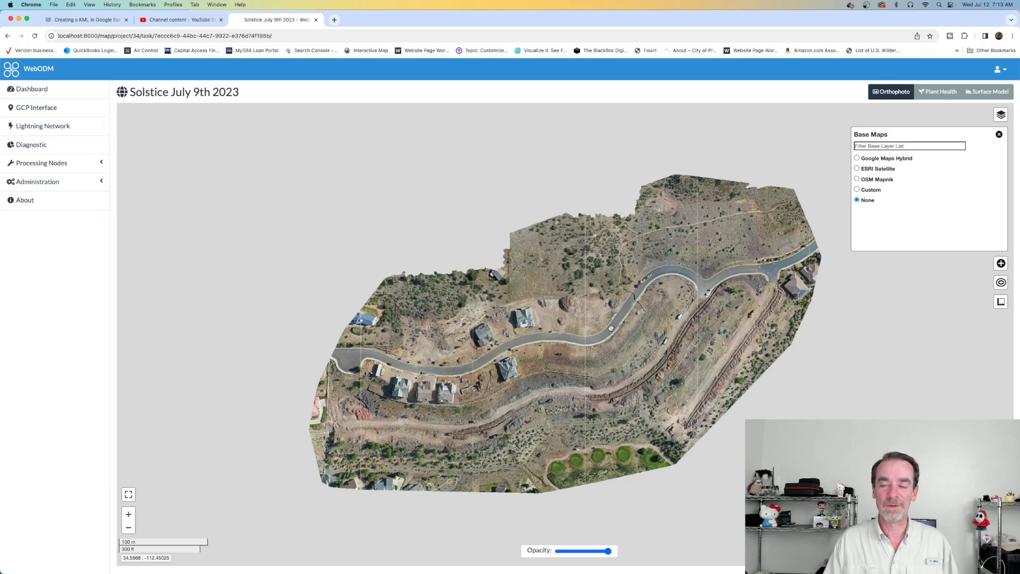
pyautogui.moveTo(540, 366)
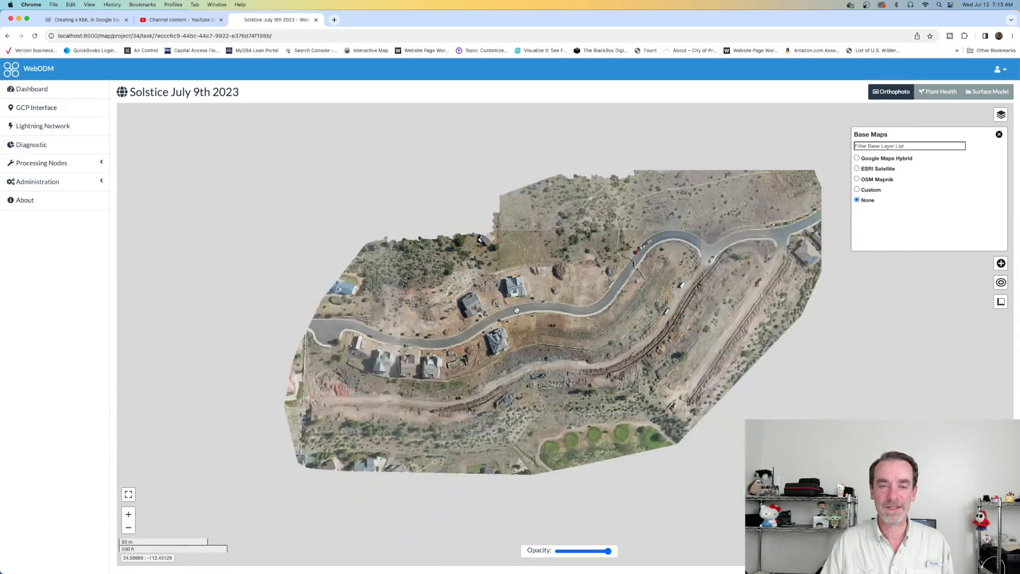
# - From the Dashboard, view the 16_Solstice June 25th 2023 task's map, then return to the project list
pyautogui.click(31, 89)
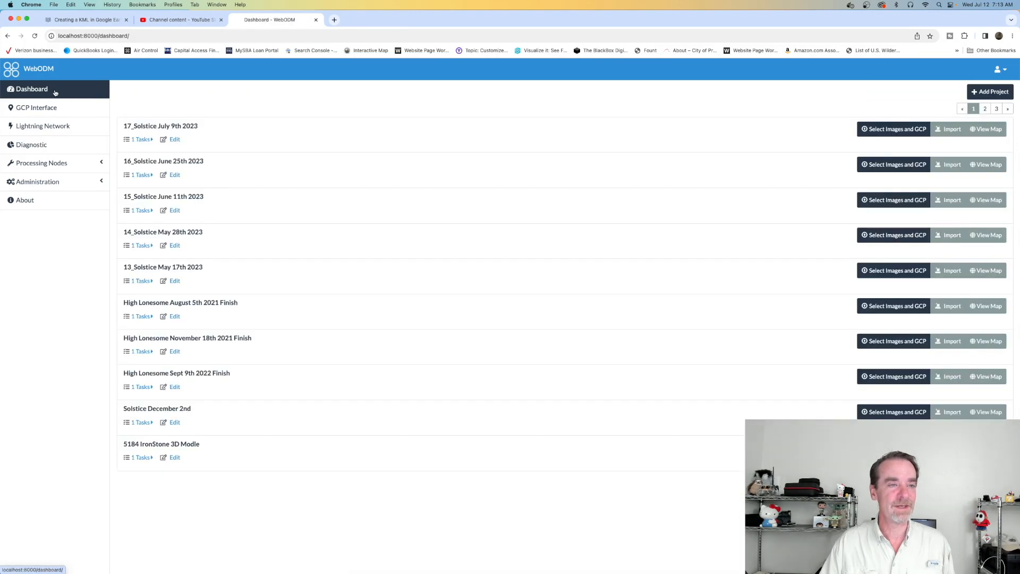
pyautogui.moveTo(178, 169)
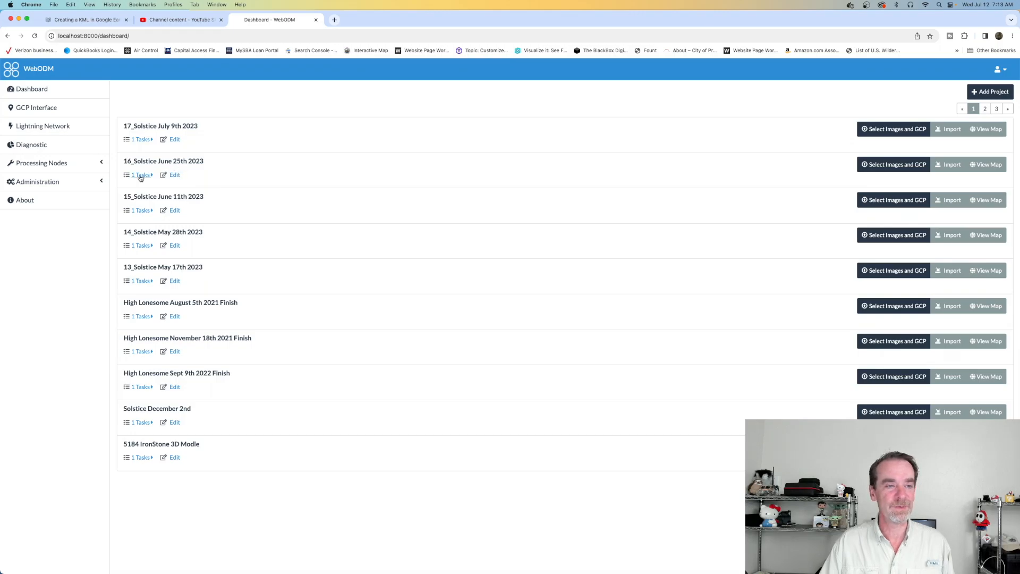
pyautogui.moveTo(156, 181)
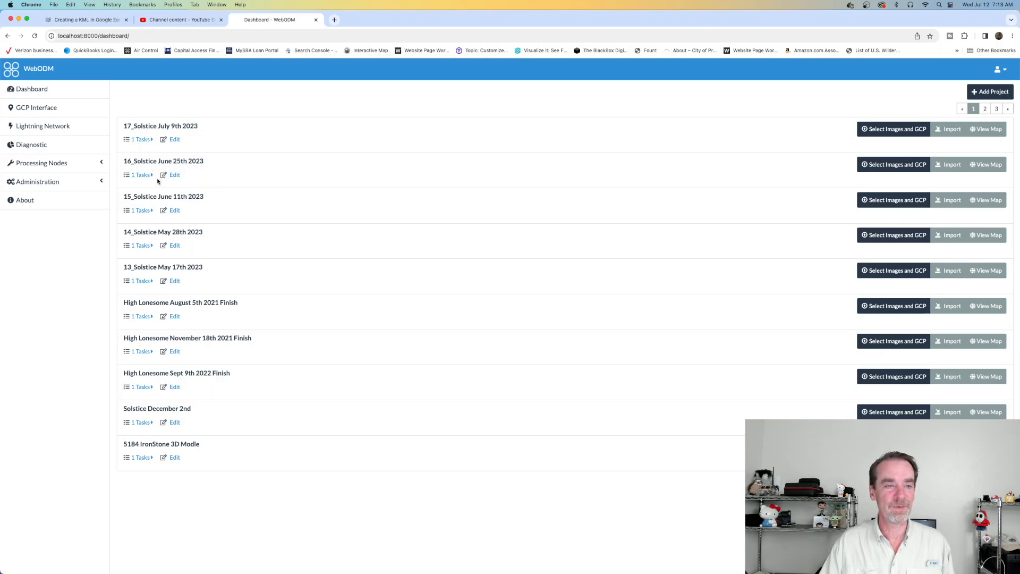
pyautogui.click(141, 174)
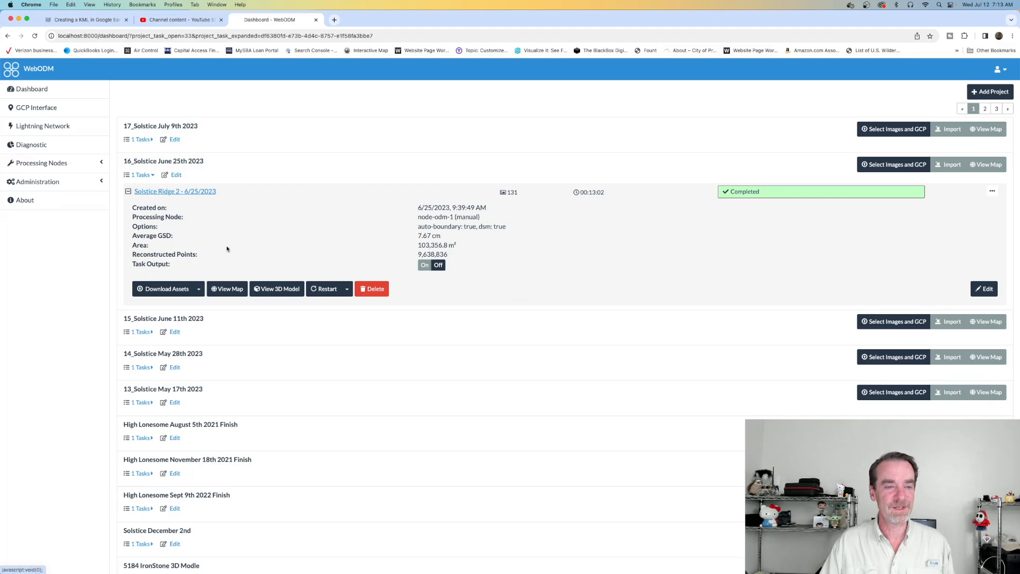
pyautogui.click(226, 289)
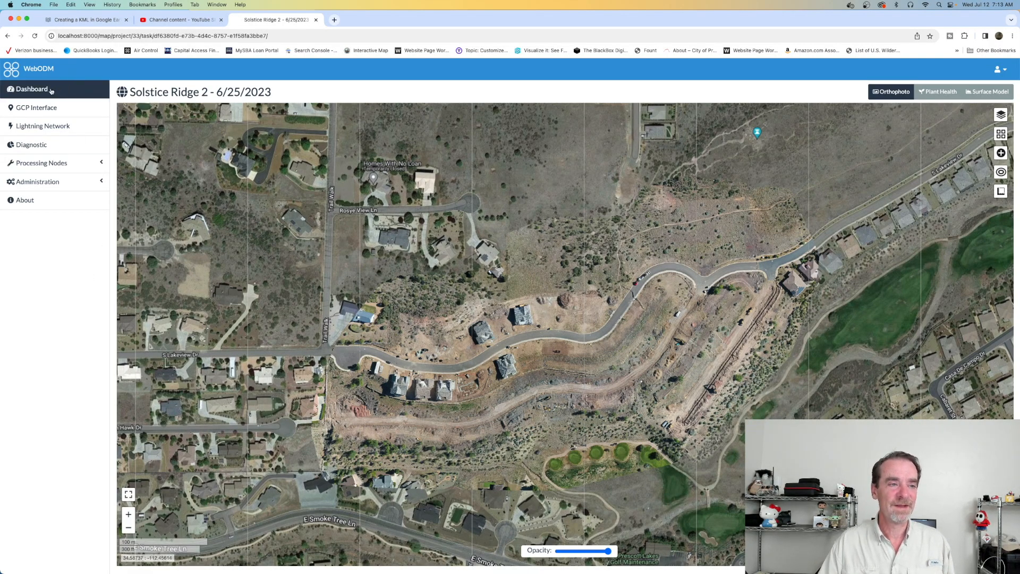
pyautogui.moveTo(31, 89)
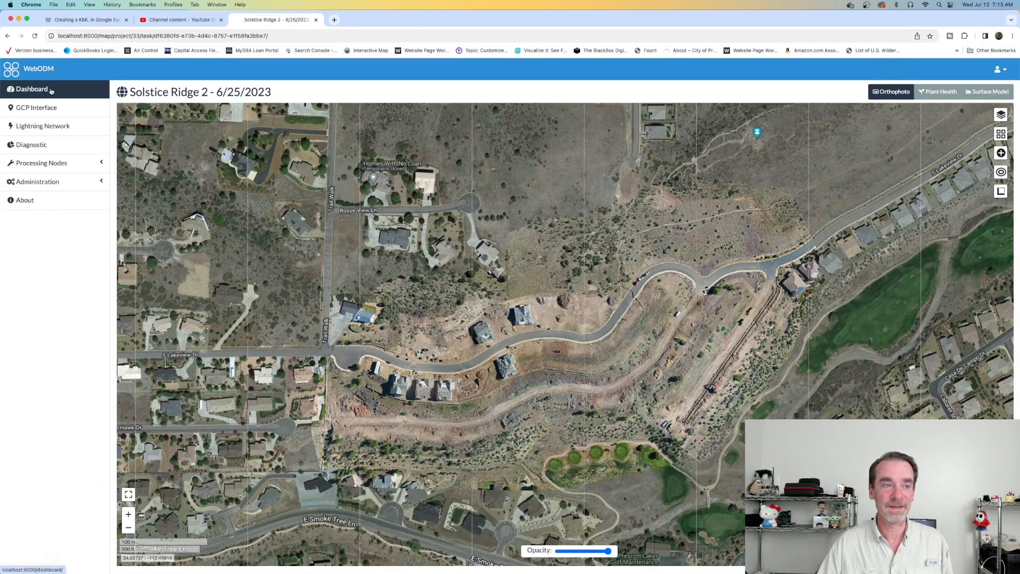
pyautogui.click(31, 89)
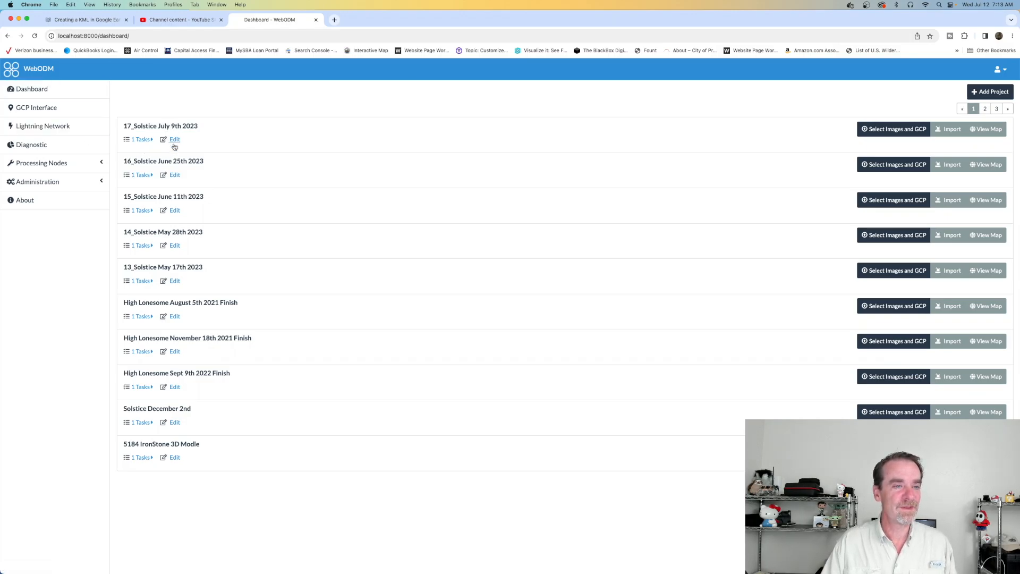
pyautogui.moveTo(176, 256)
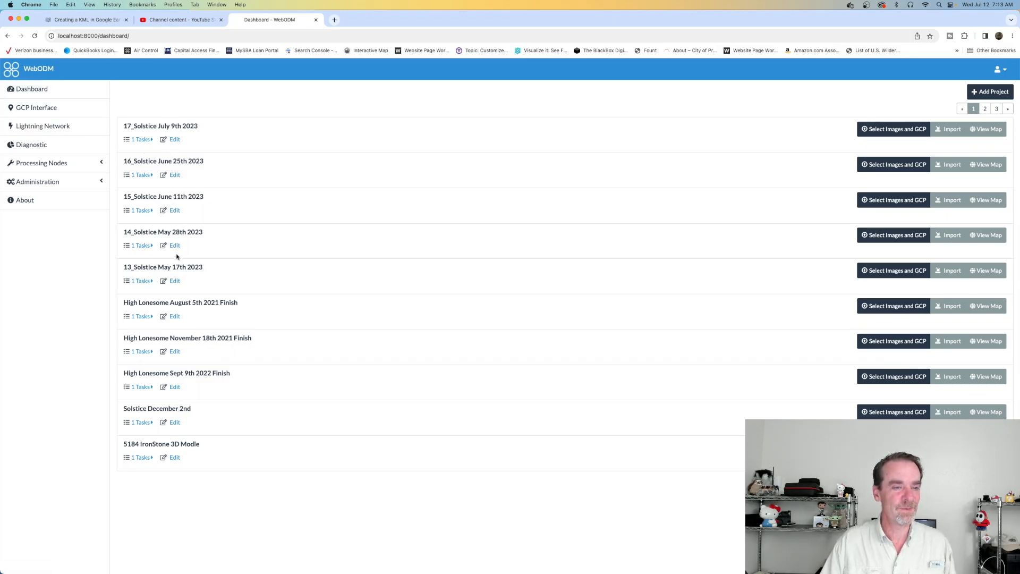
pyautogui.moveTo(193, 303)
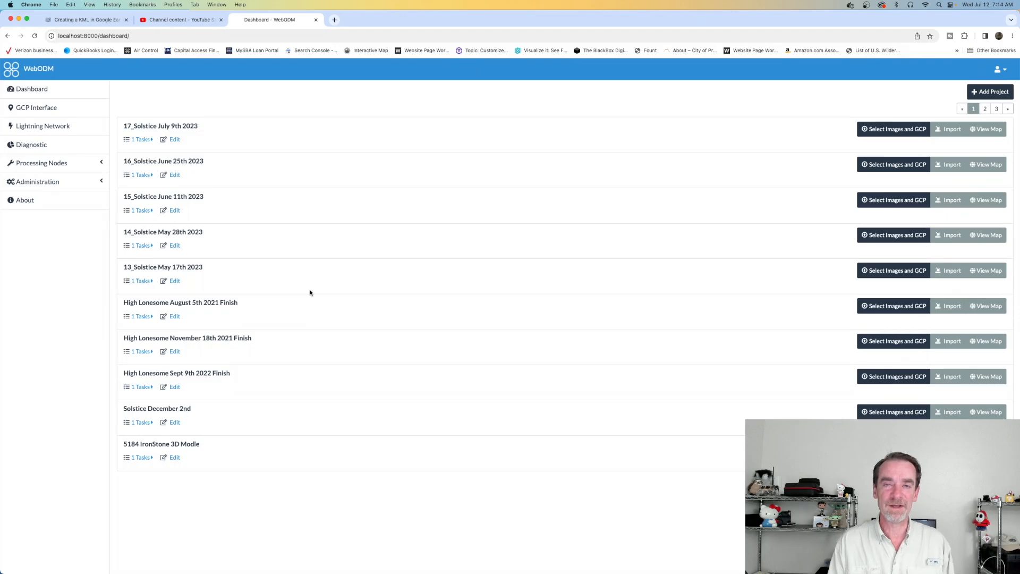
pyautogui.moveTo(362, 228)
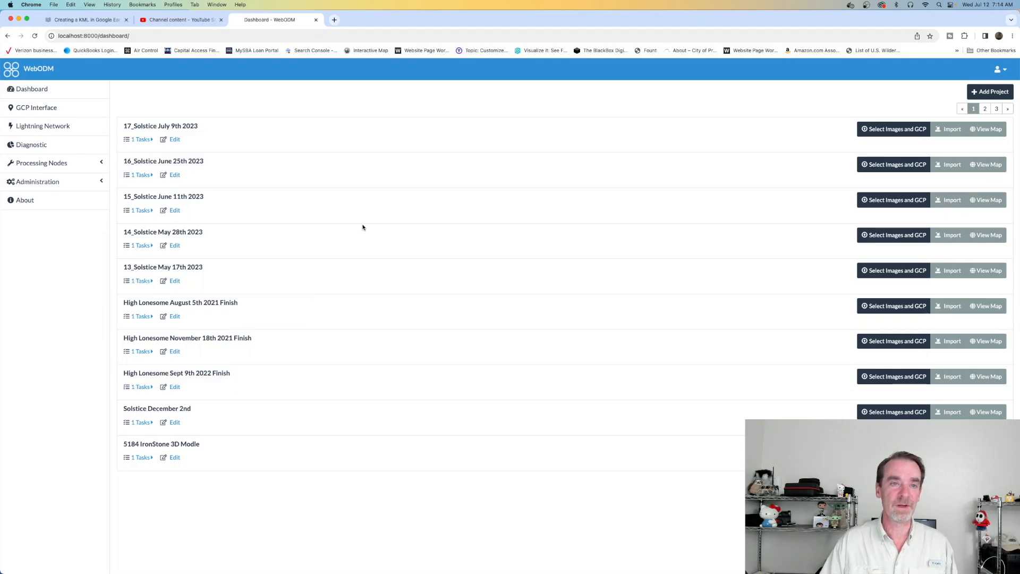
# - Bring up the See My Build client website in a new browser tab
pyautogui.click(429, 19)
pyautogui.write('seemybuild.com')
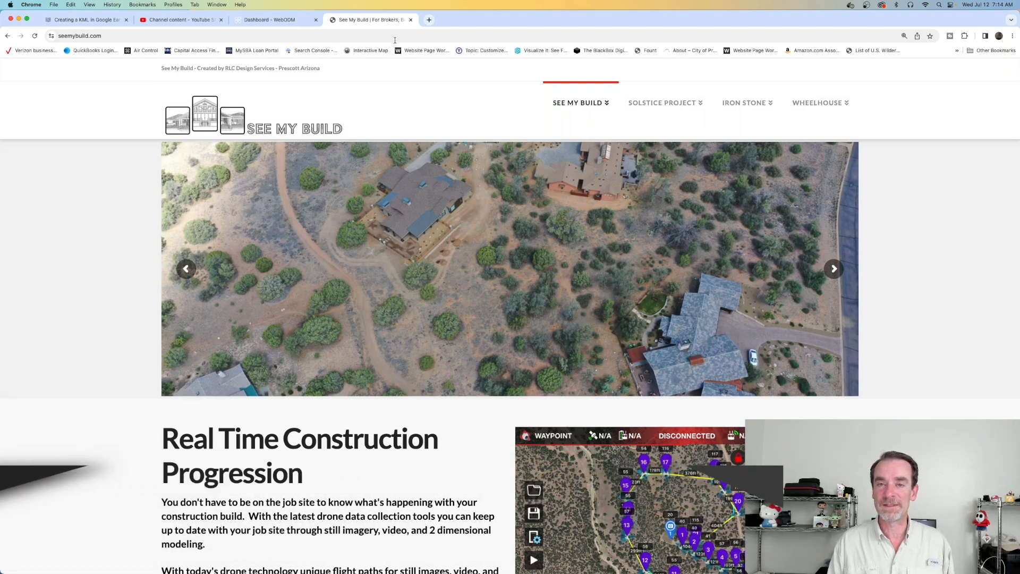
# - Go to the Solstice Project July 9th 2023 page and review its video
pyautogui.click(833, 269)
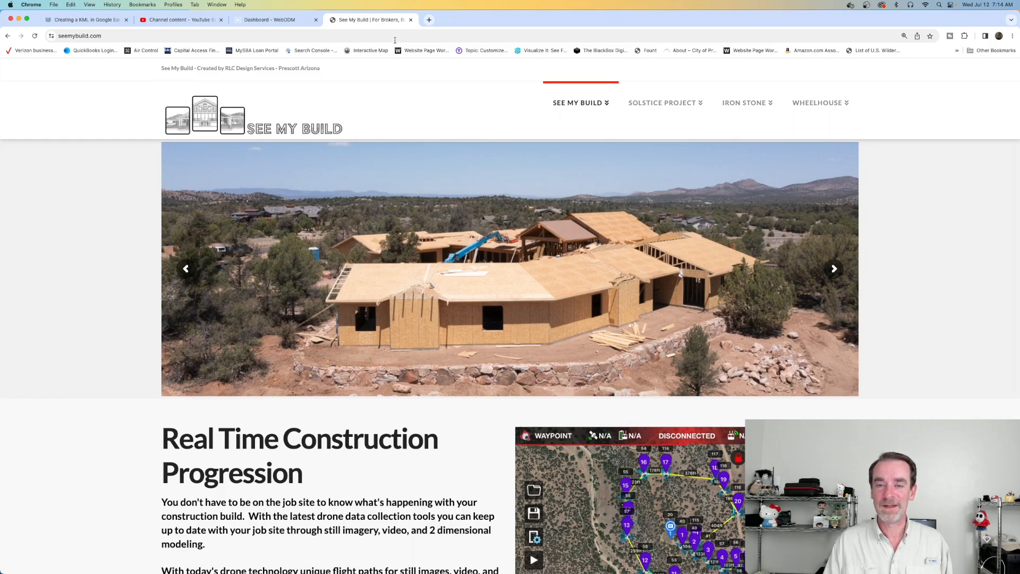
pyautogui.moveTo(631, 86)
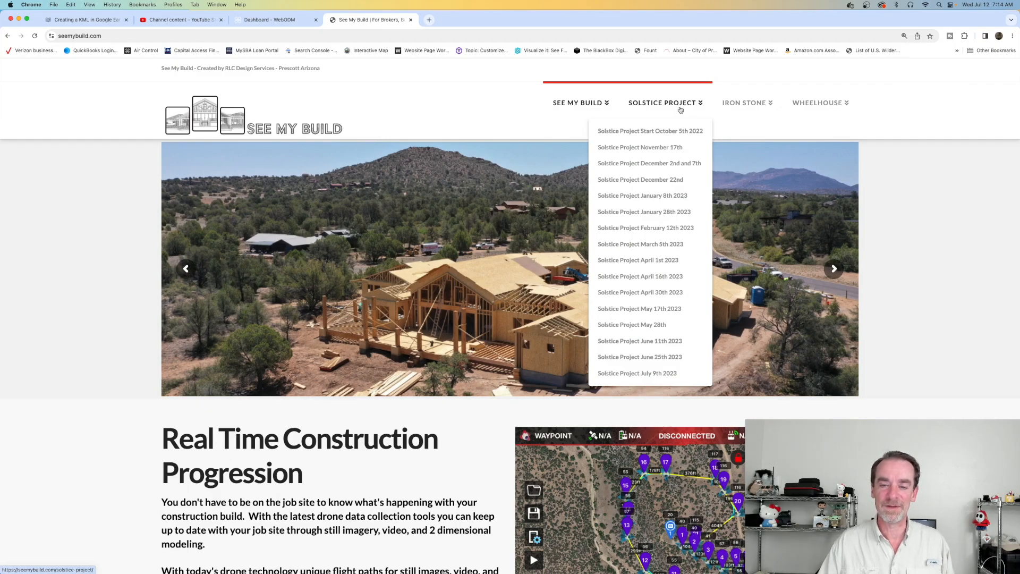
pyautogui.moveTo(636, 373)
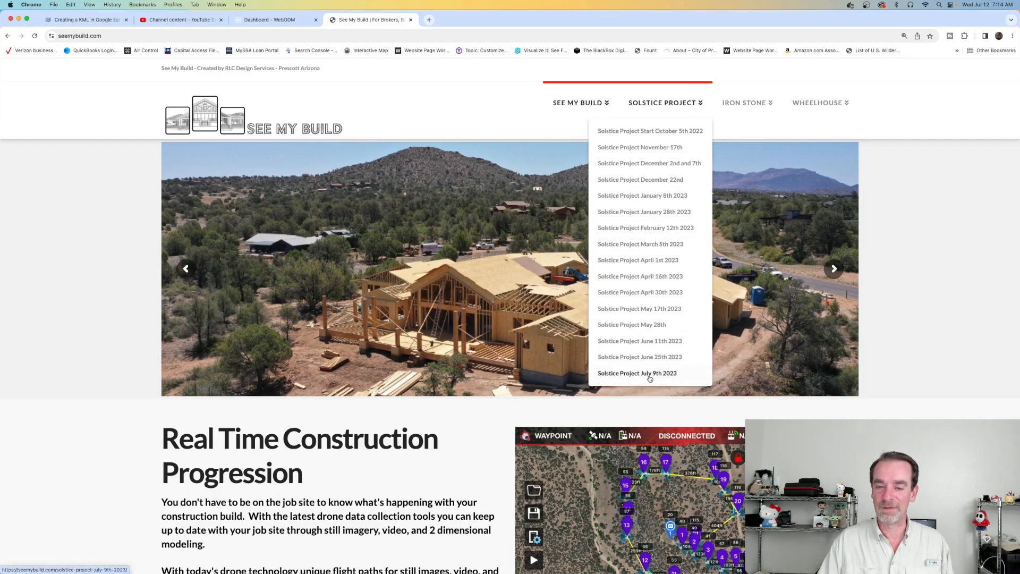
pyautogui.click(636, 373)
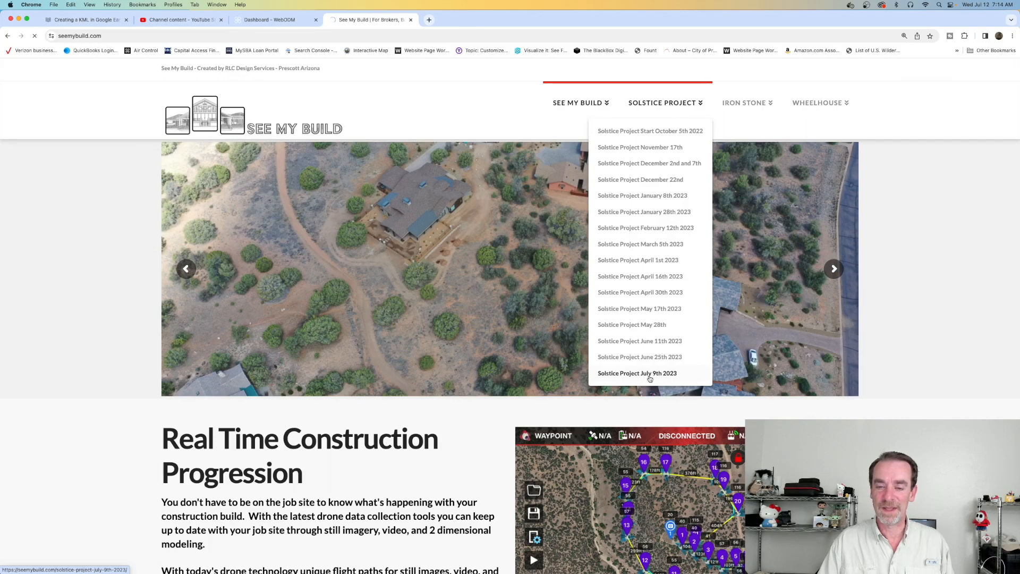
pyautogui.click(637, 373)
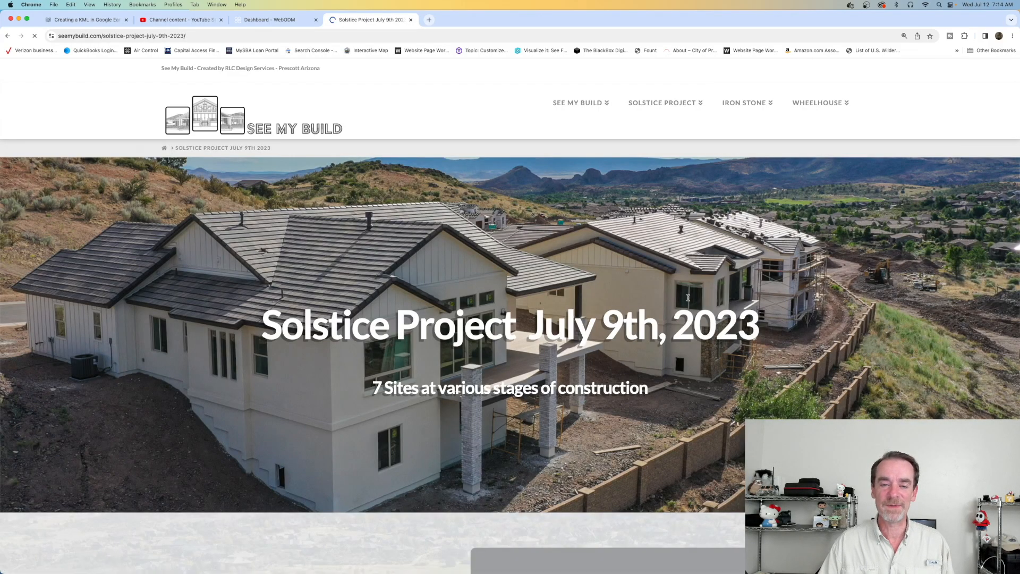
pyautogui.scroll(-3)
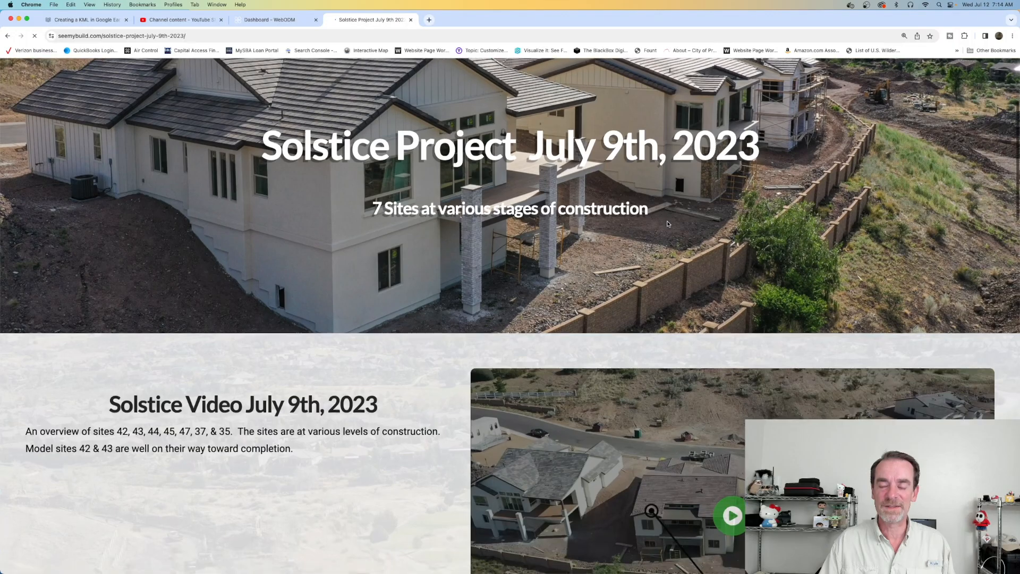
pyautogui.scroll(3)
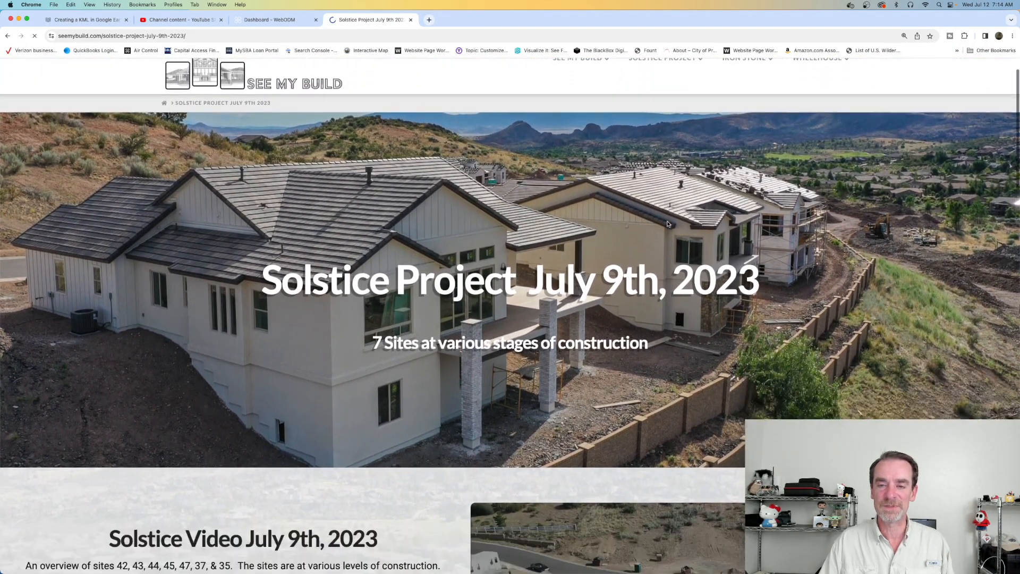
pyautogui.scroll(-3)
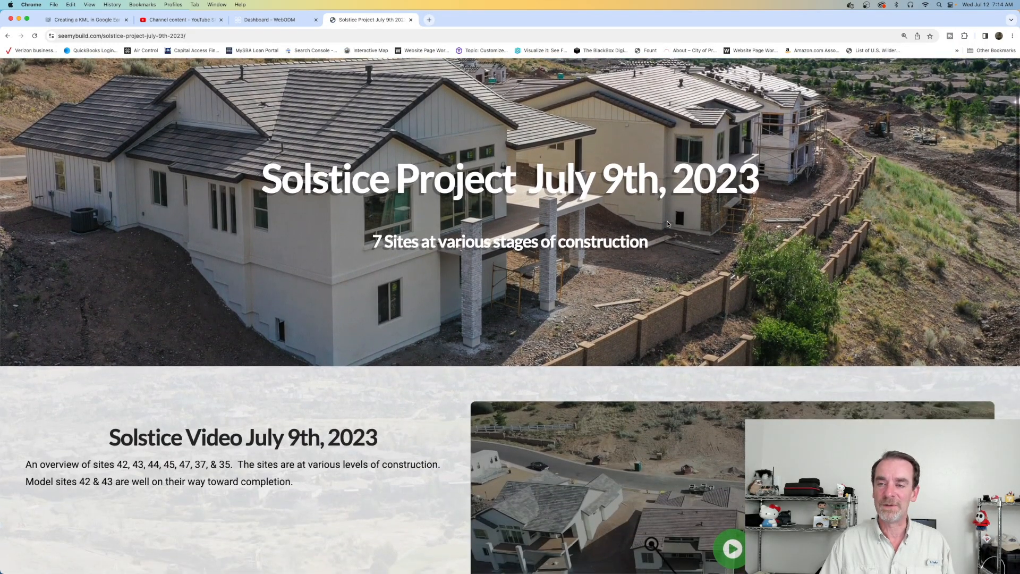
pyautogui.scroll(-3)
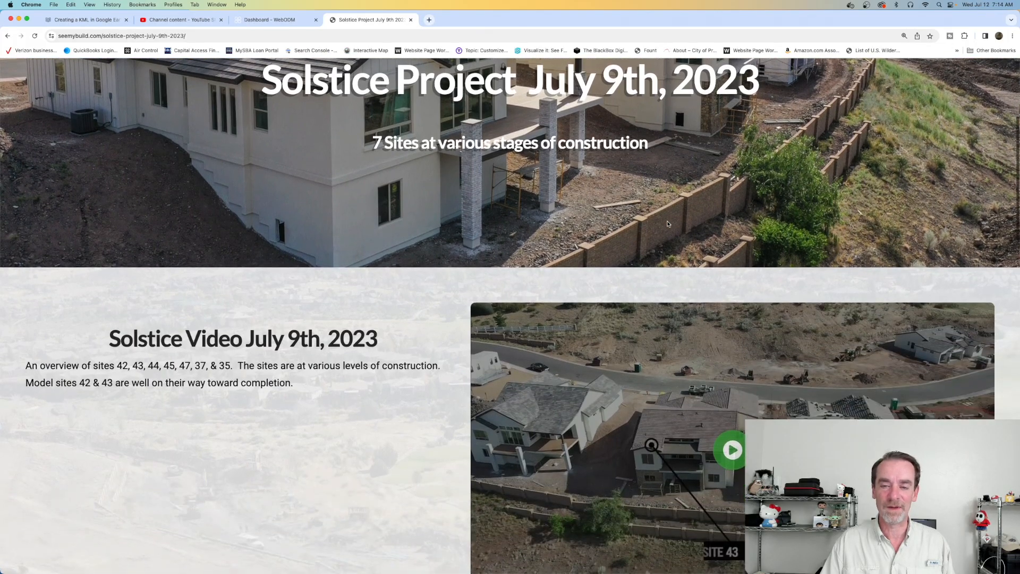
pyautogui.scroll(-3)
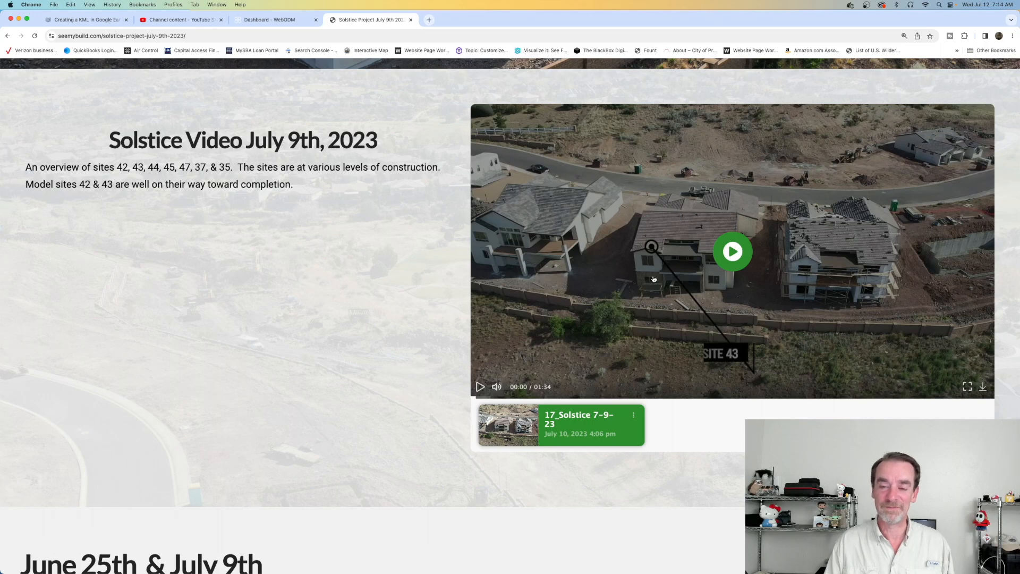
# - Review the June 25th vs July 9th before-and-after comparison, then return to the WebODM dashboard tab
pyautogui.scroll(-3)
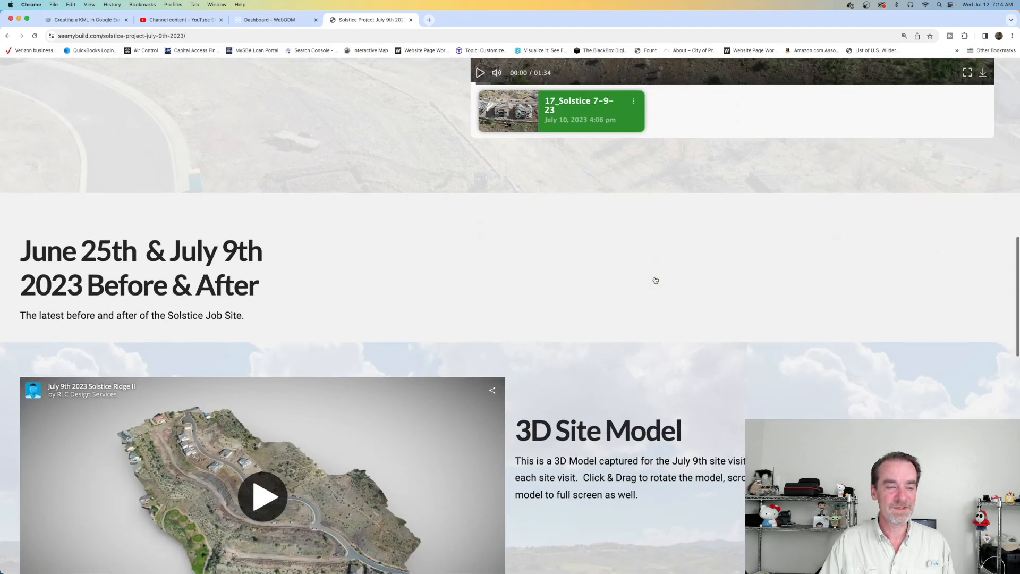
pyautogui.scroll(-3)
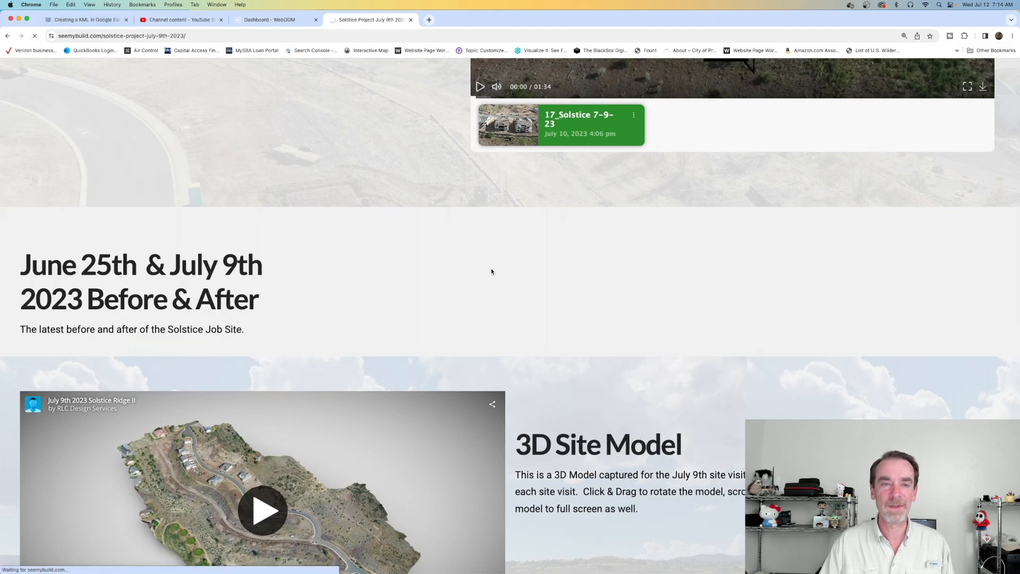
pyautogui.scroll(-3)
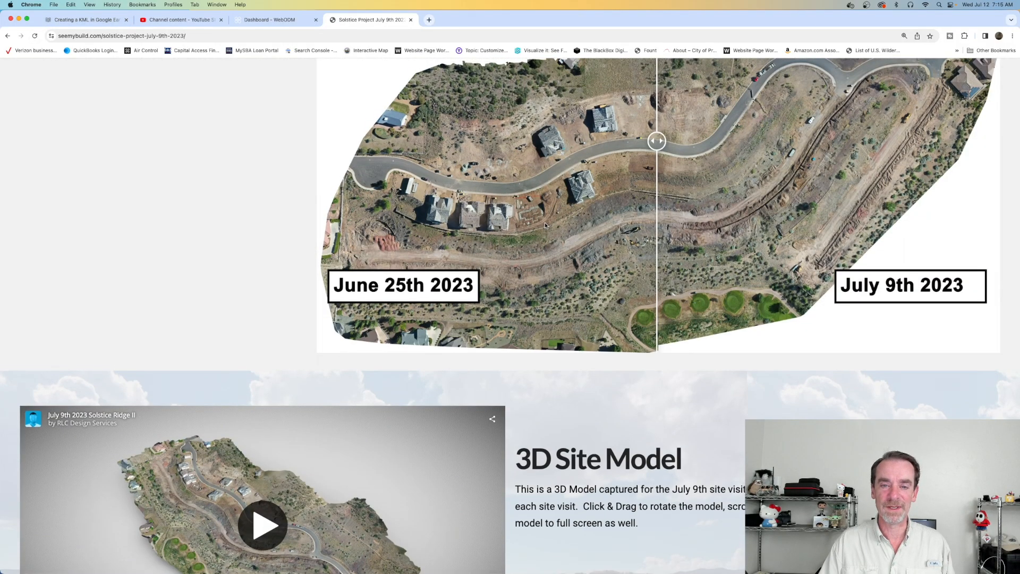
pyautogui.scroll(3)
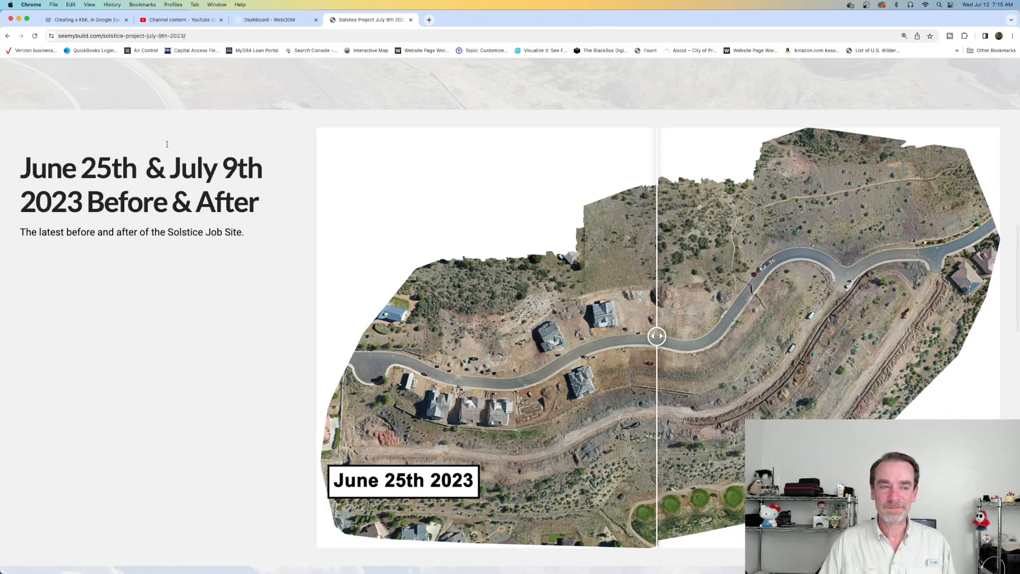
pyautogui.moveTo(265, 188)
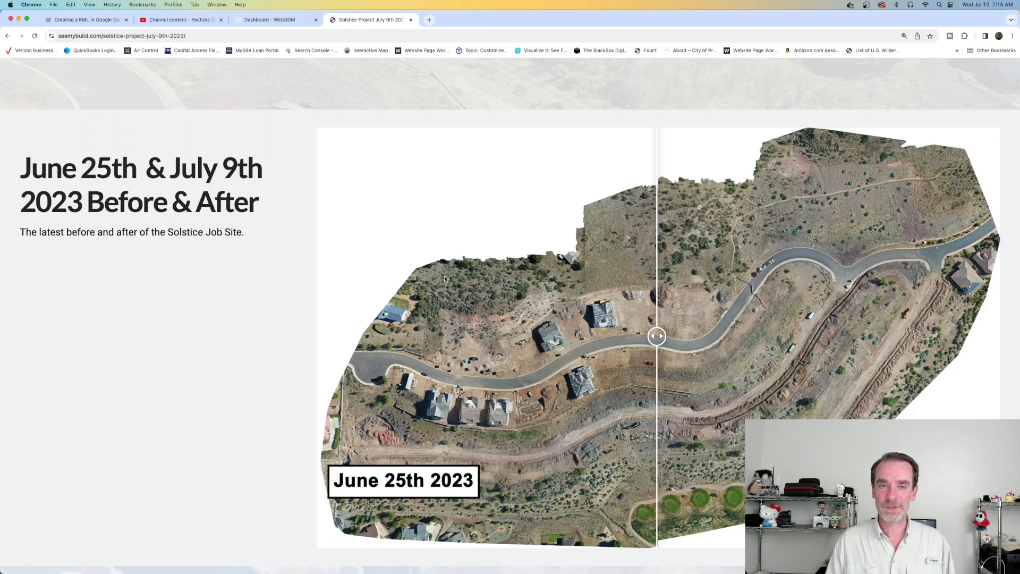
pyautogui.moveTo(638, 225)
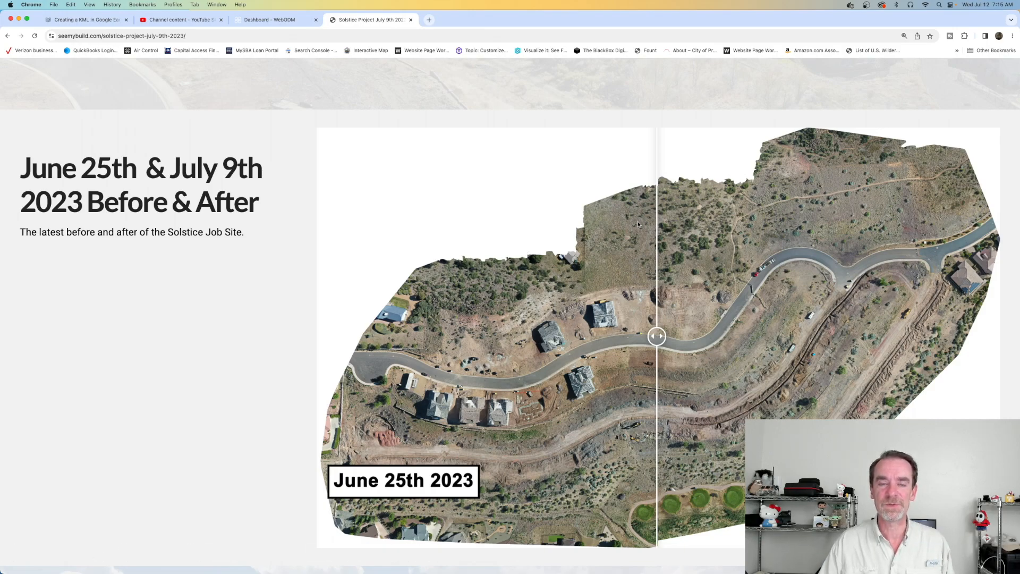
pyautogui.moveTo(491, 160)
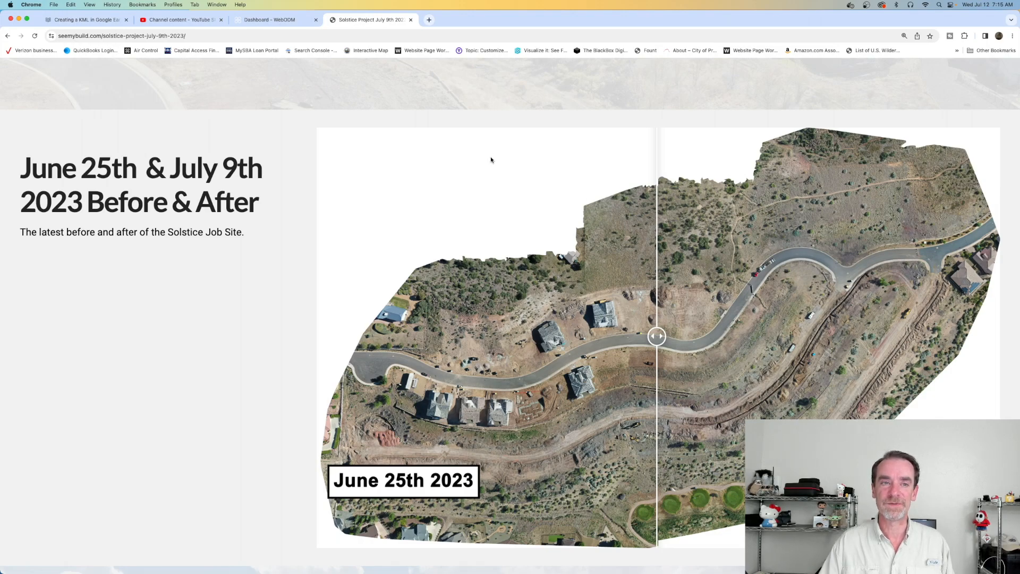
pyautogui.moveTo(487, 155)
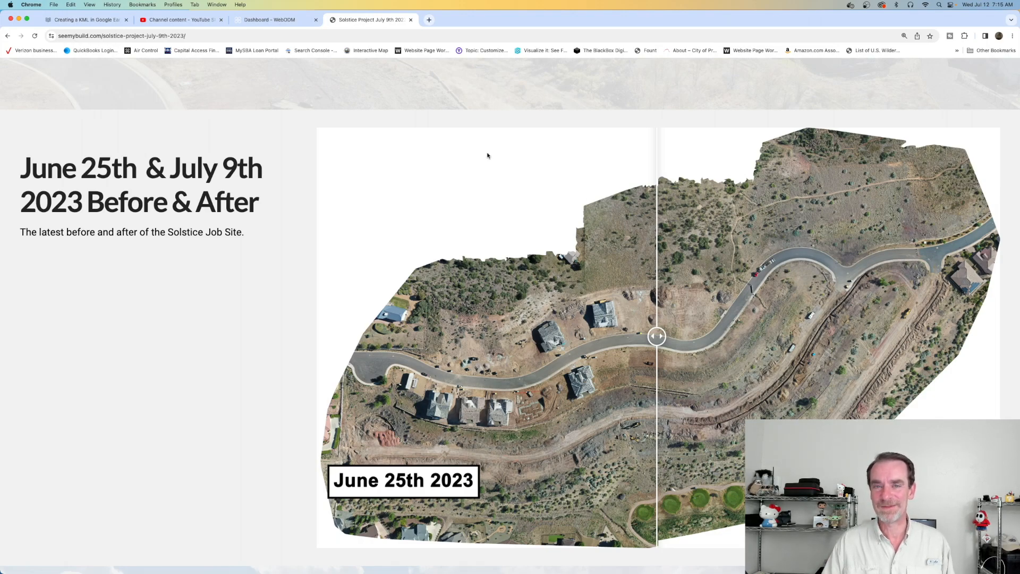
pyautogui.click(269, 19)
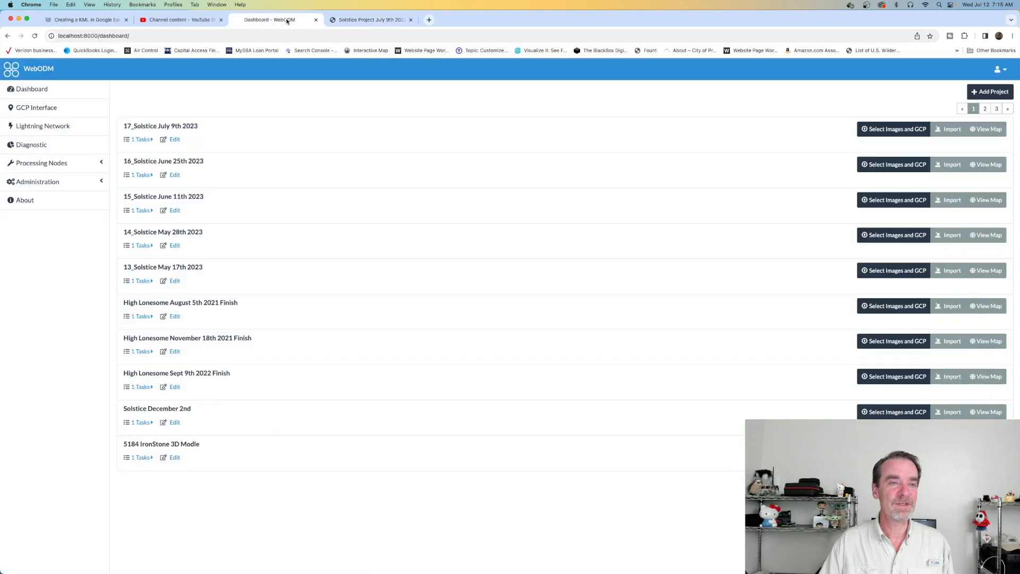
pyautogui.moveTo(141, 139)
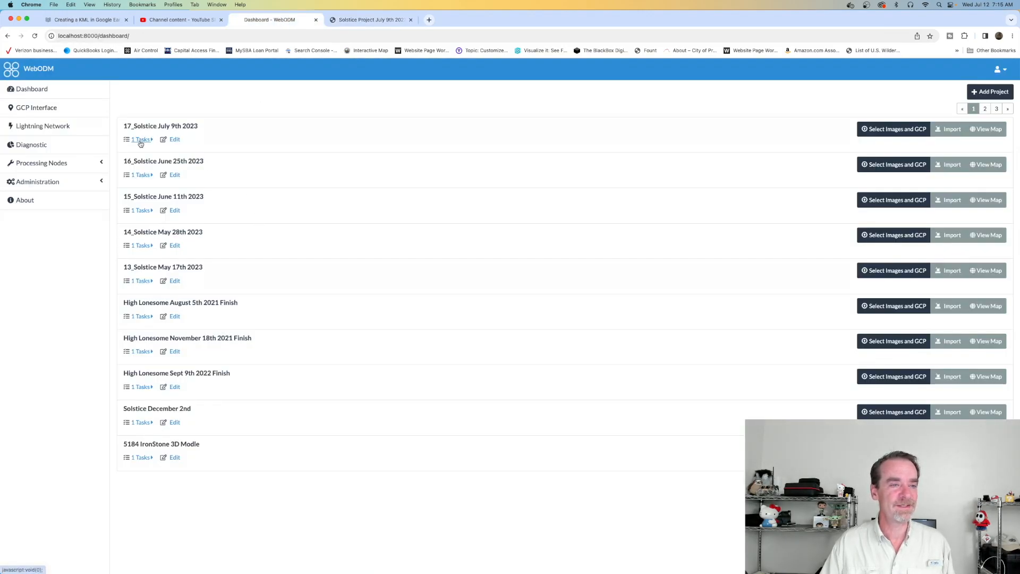
# - Expand the Solstice July 9th 2023 task details and launch its 3D model viewer
pyautogui.click(140, 139)
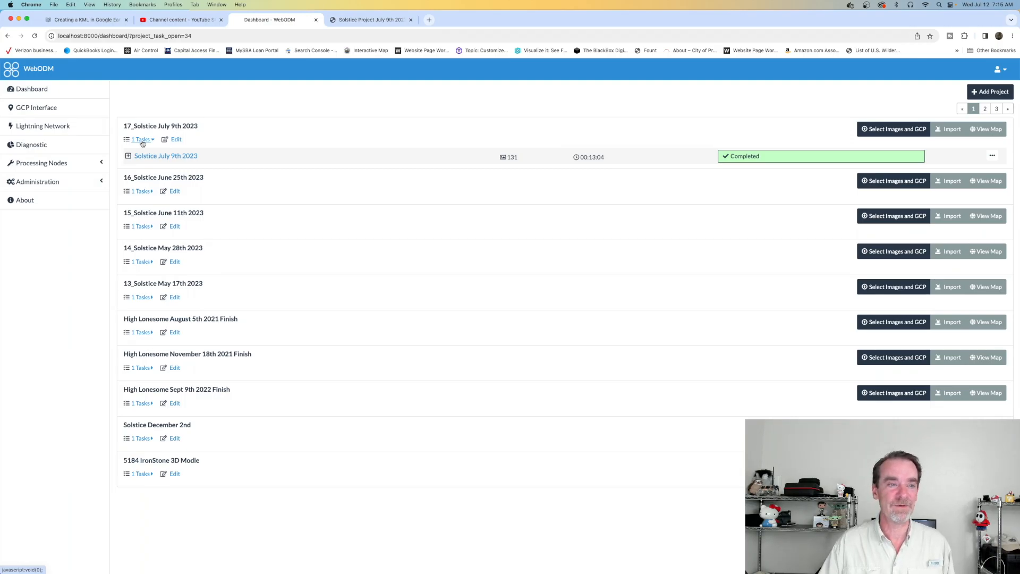
pyautogui.click(165, 156)
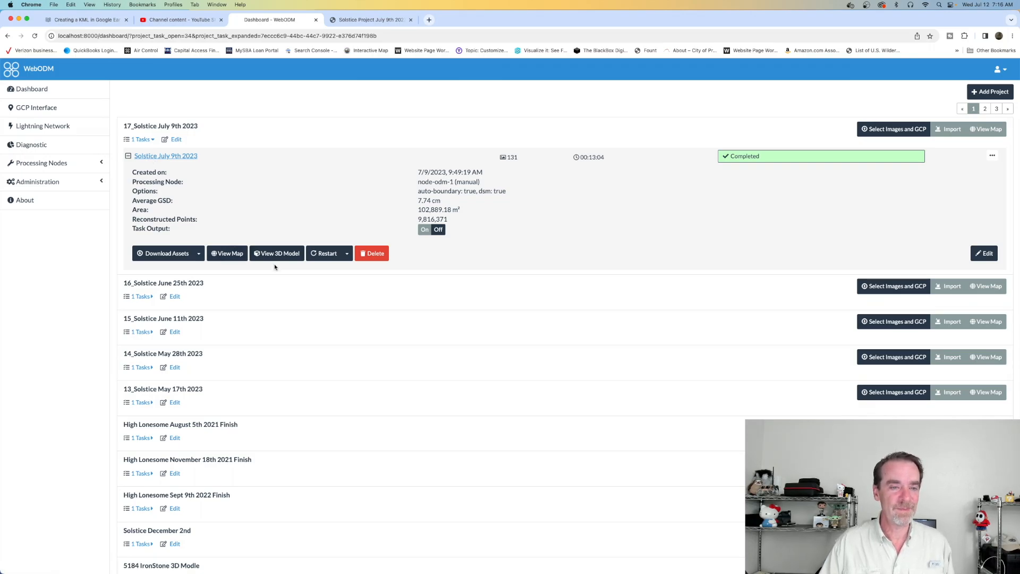
pyautogui.click(276, 253)
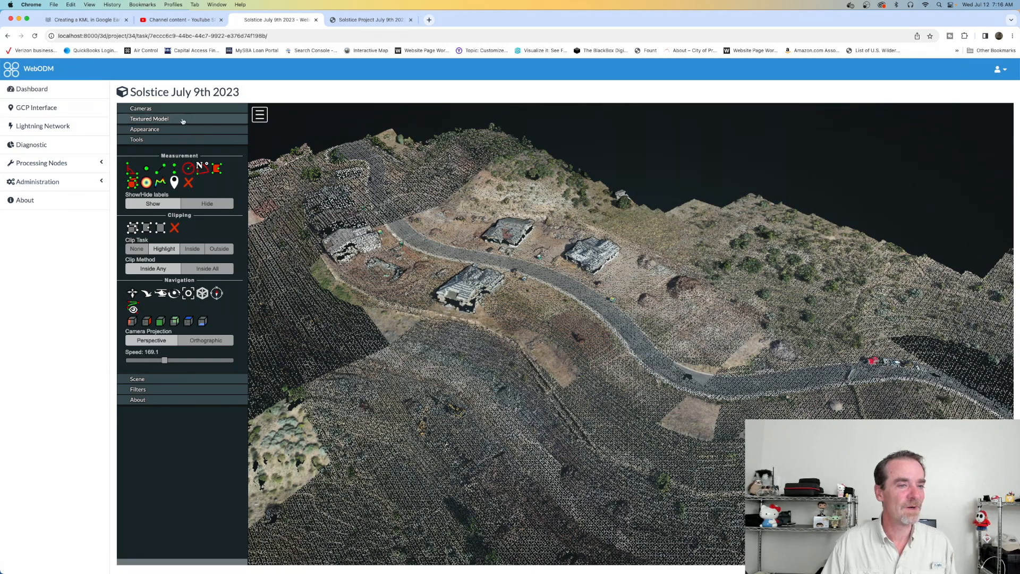
# - Enable Show Model under Textured Model to display the photo-textured site mesh
pyautogui.click(149, 118)
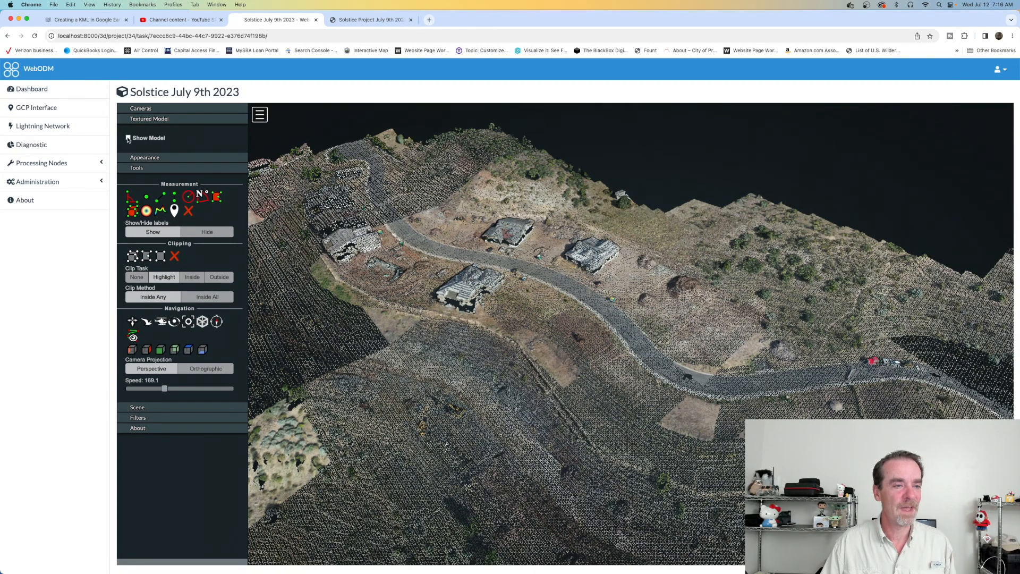
pyautogui.click(129, 138)
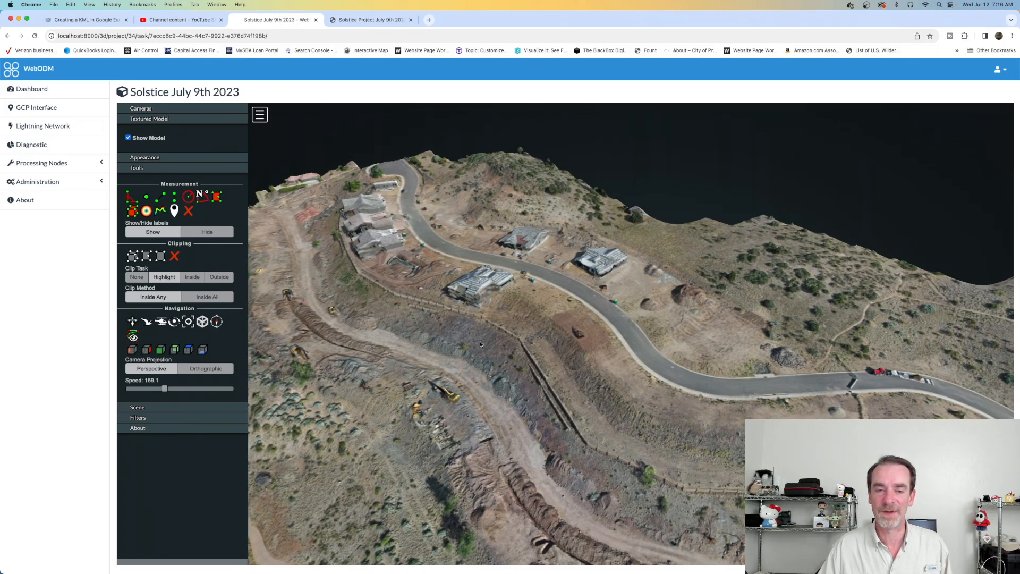
pyautogui.moveTo(460, 355)
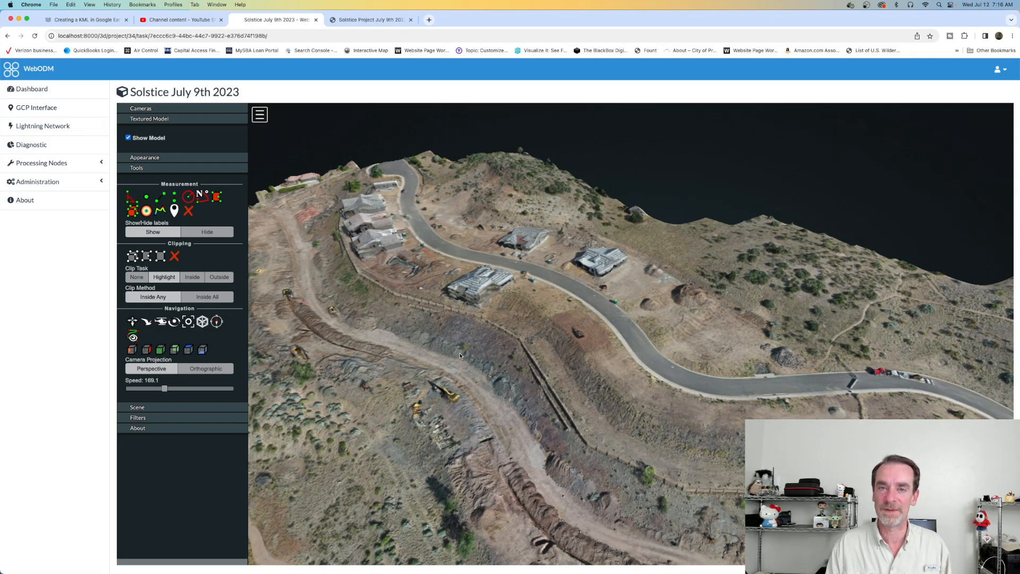
pyautogui.moveTo(488, 358)
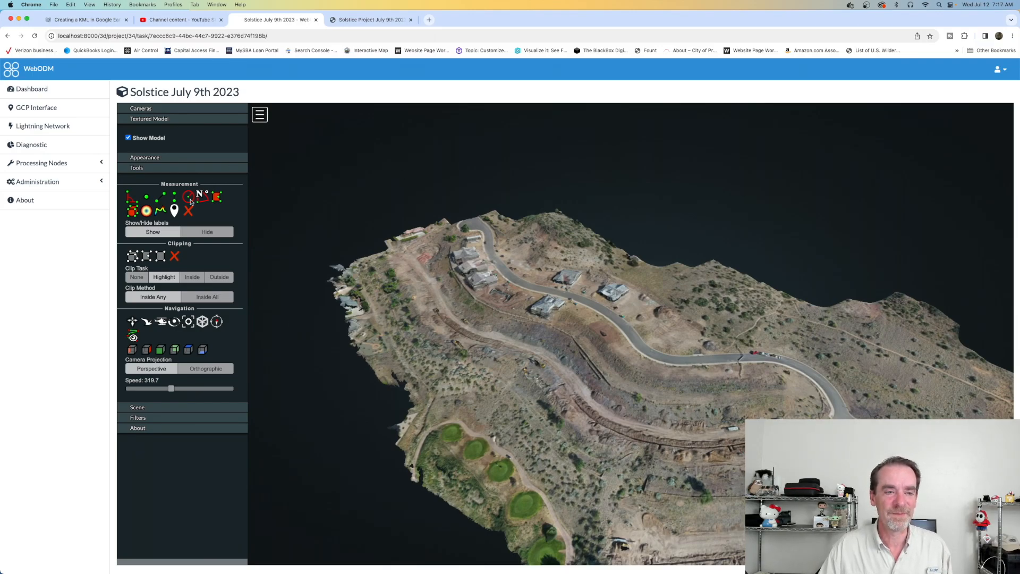
pyautogui.moveTo(688, 357)
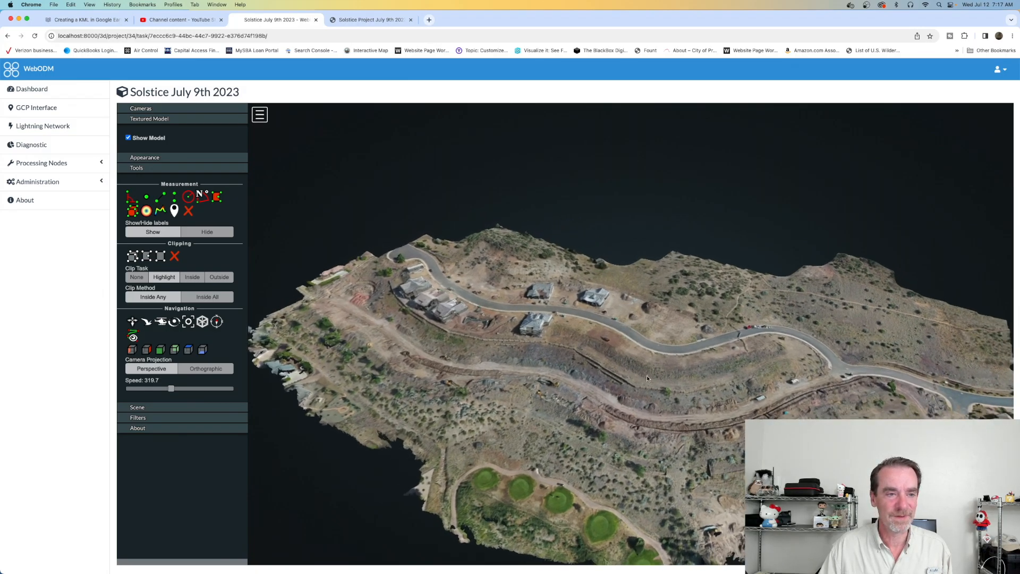
# - Enable Show Cameras to display drone camera positions, then switch to the Solstice project website tab
pyautogui.click(140, 108)
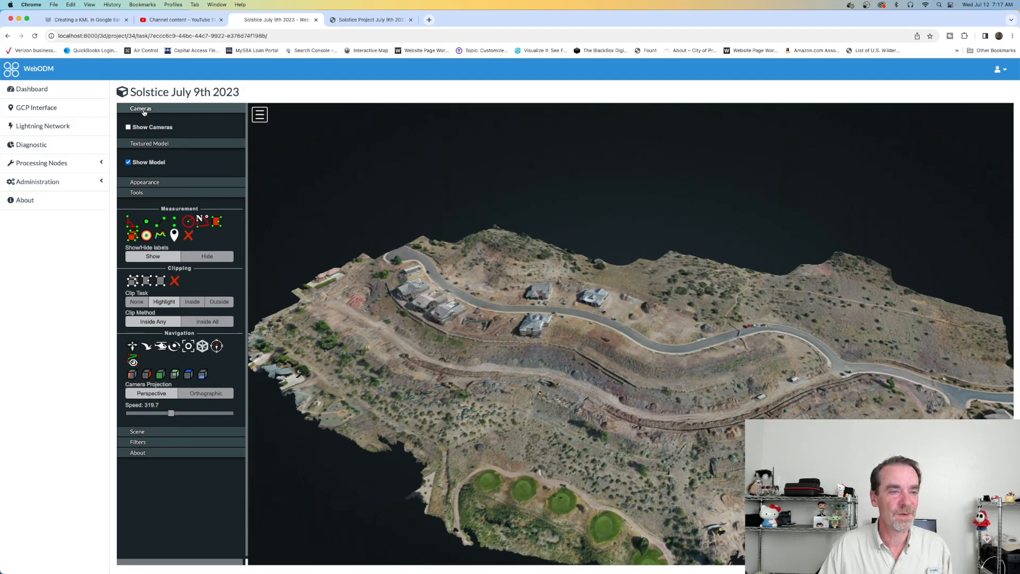
pyautogui.click(129, 126)
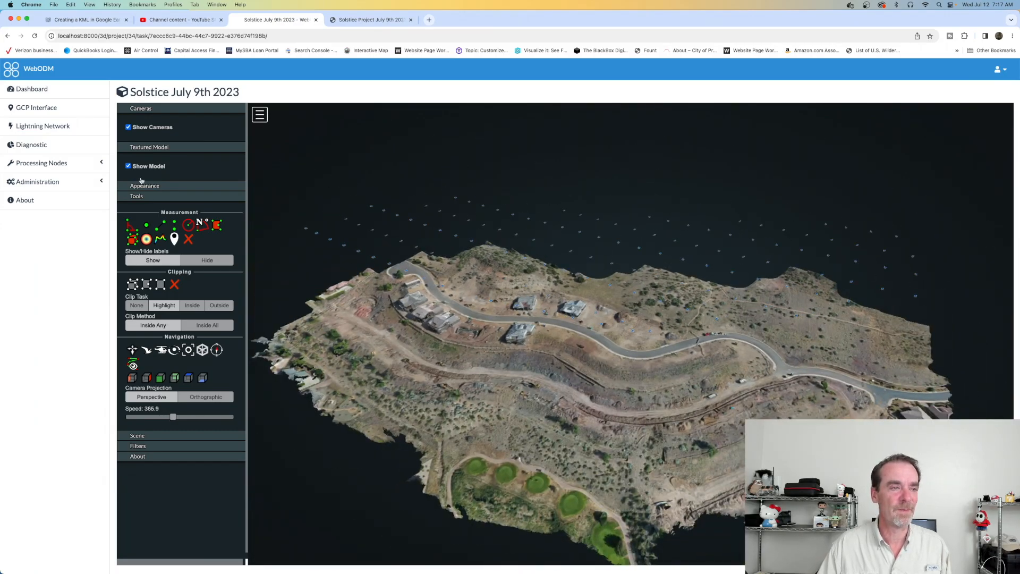
pyautogui.click(31, 88)
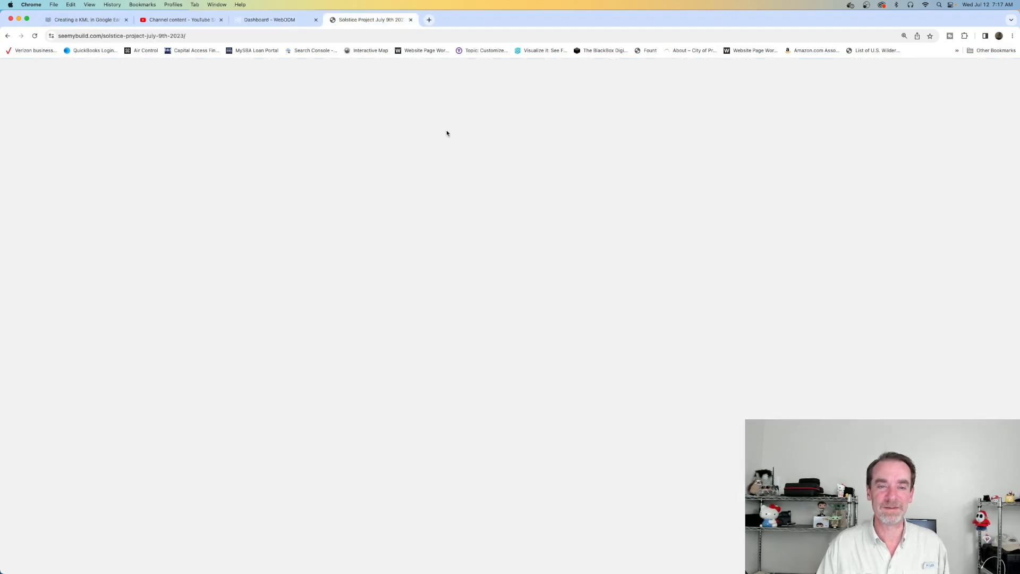
# - Scroll past the before-and-after slider and image gallery to the Site 44 and Site 47 interior 360 tours
pyautogui.scroll(-3)
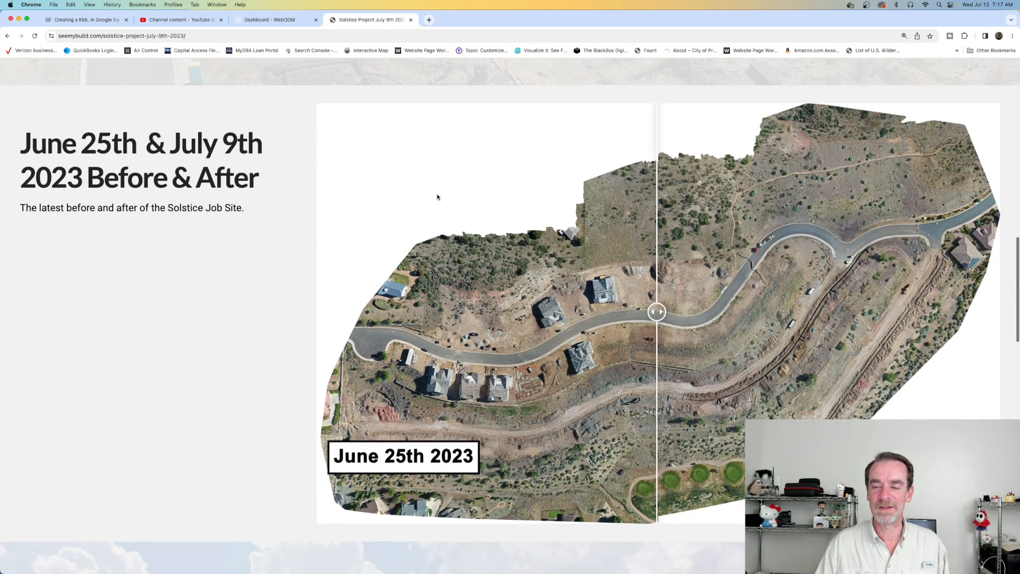
pyautogui.scroll(-3)
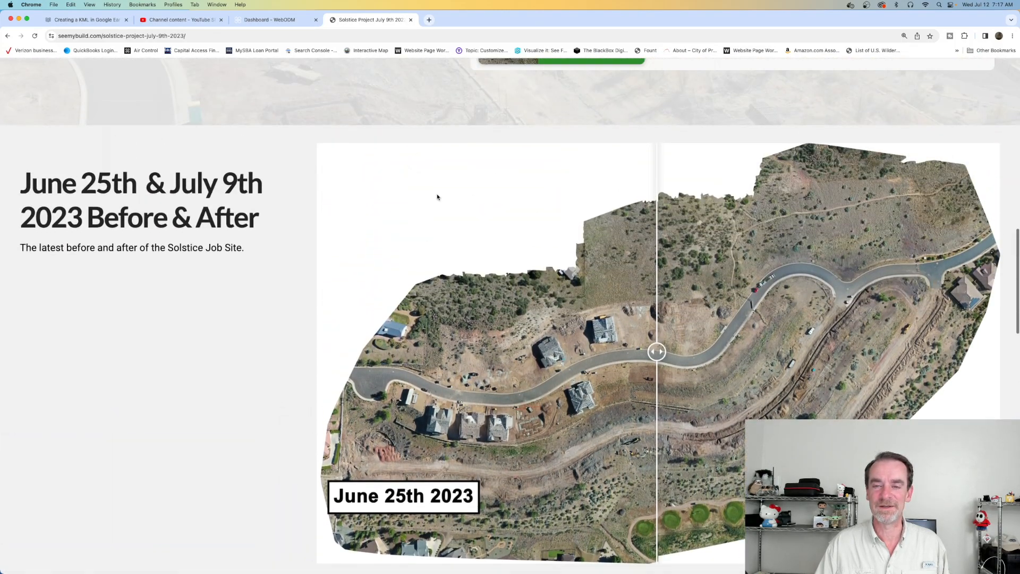
pyautogui.scroll(-3)
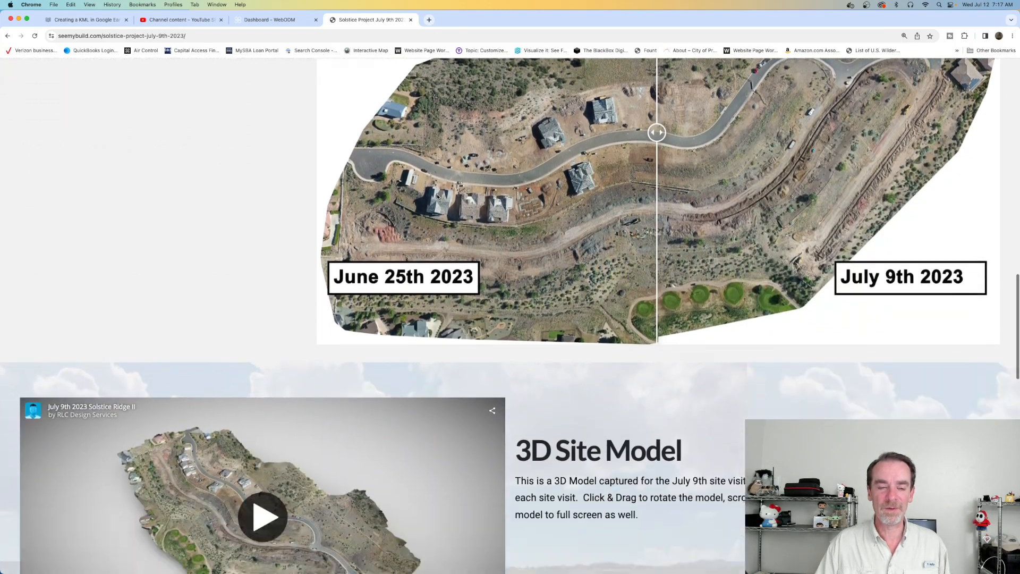
pyautogui.scroll(-3)
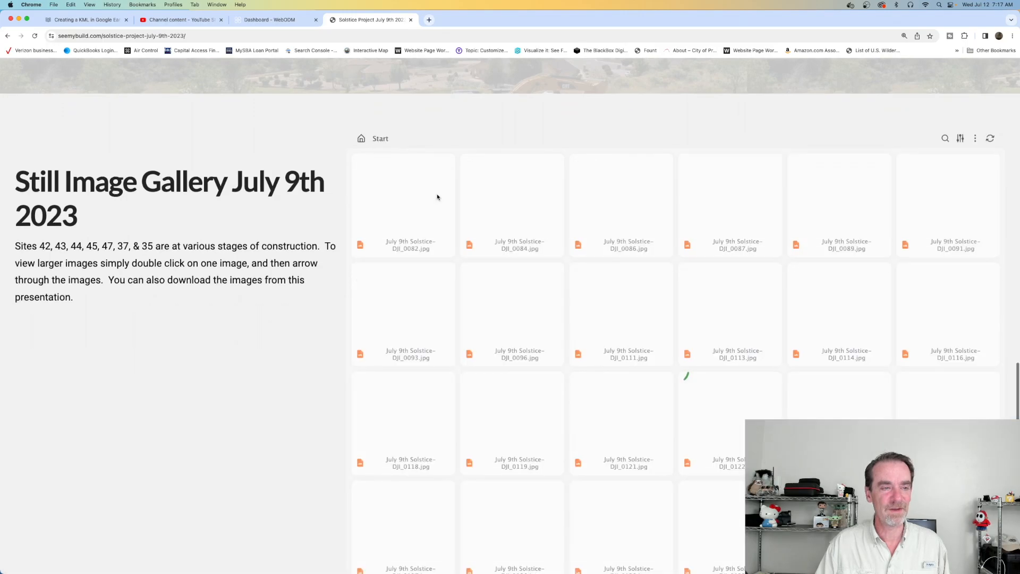
pyautogui.scroll(-3)
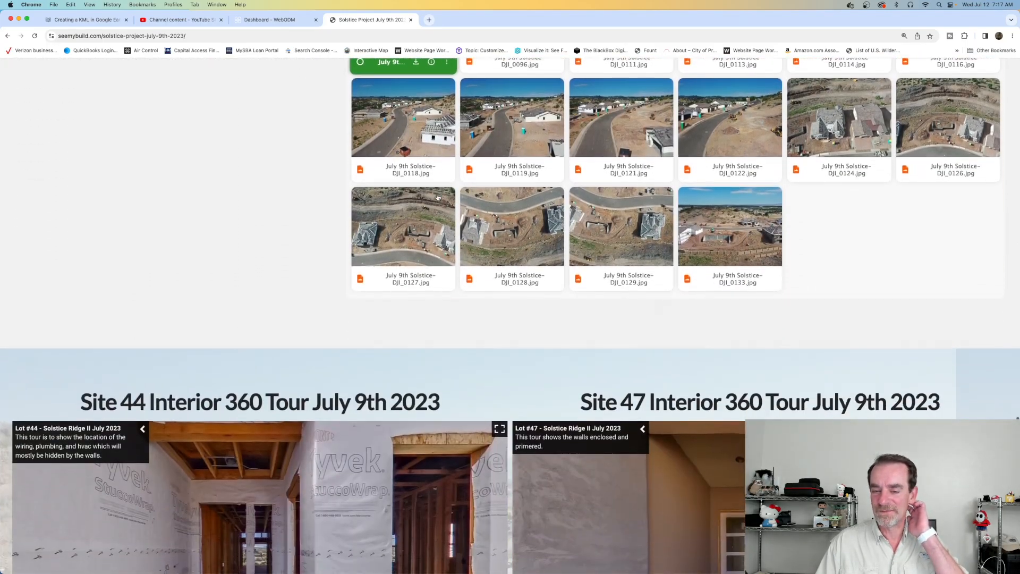
pyautogui.scroll(-3)
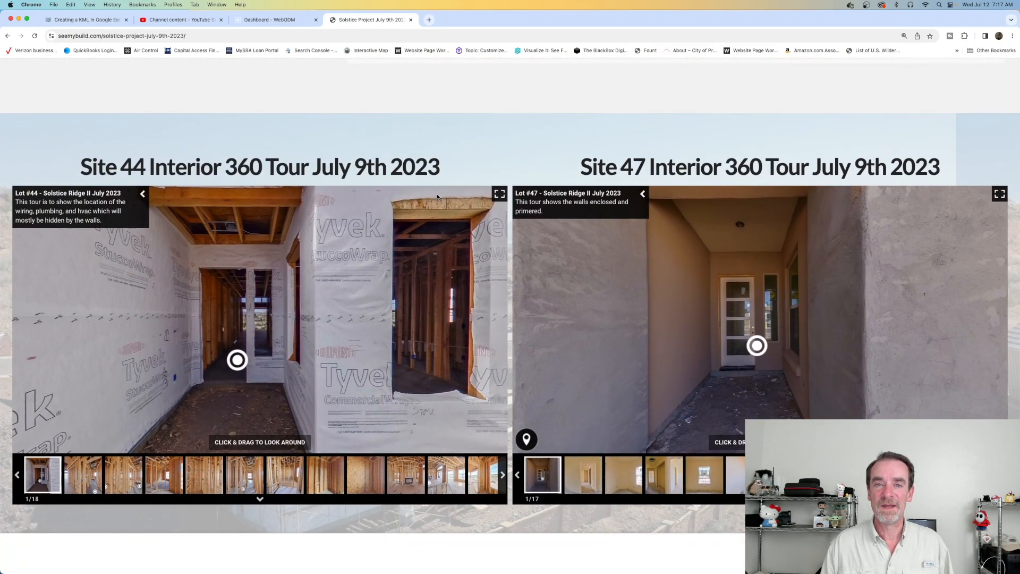